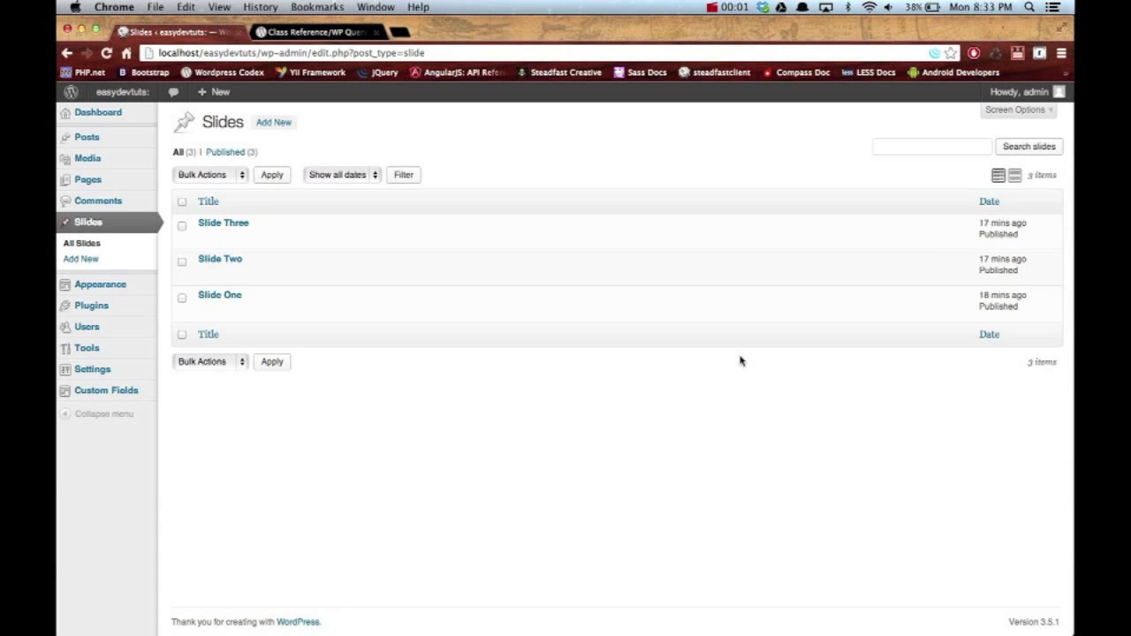
mouse_move(224, 291)
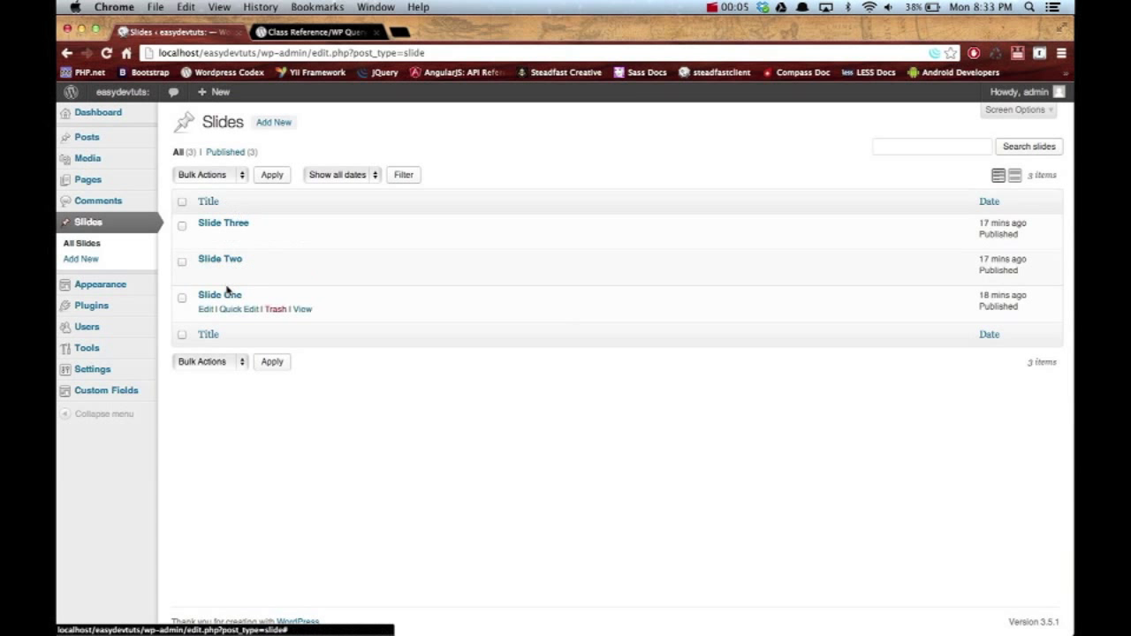
Step: Open Slide One's edit screen showing its farm caption and slide image
click(219, 295)
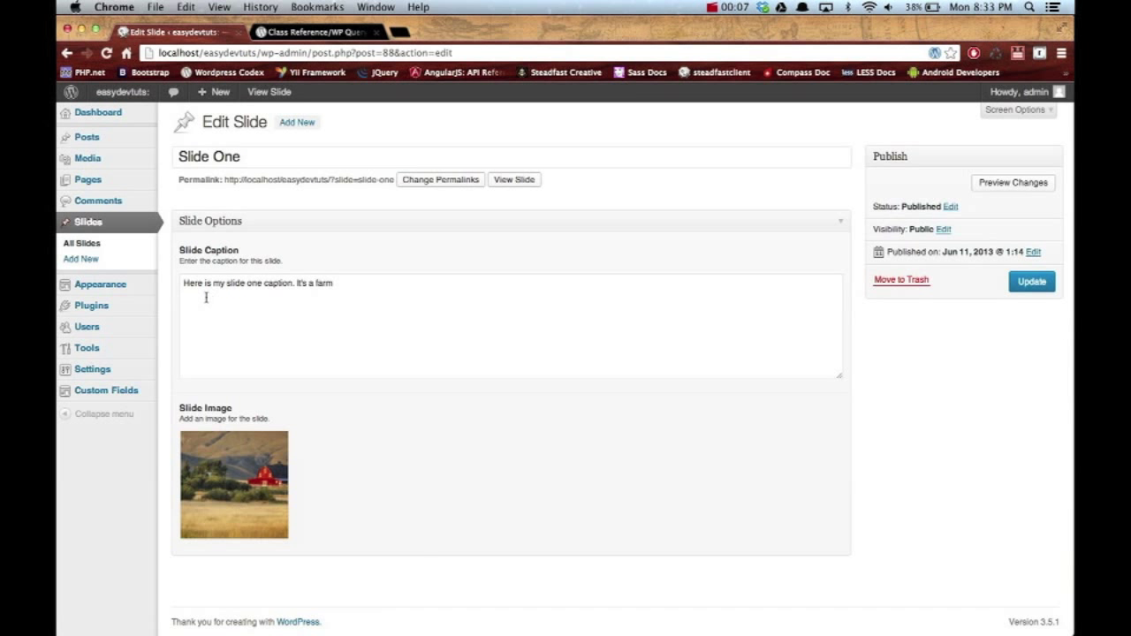
mouse_move(235, 464)
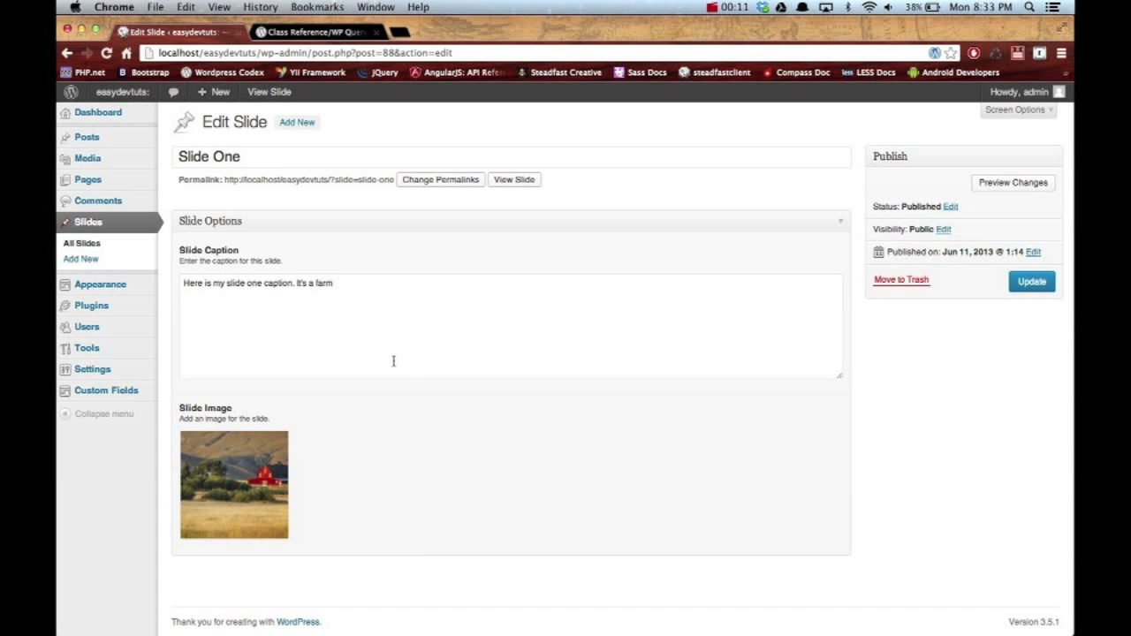
click(80, 243)
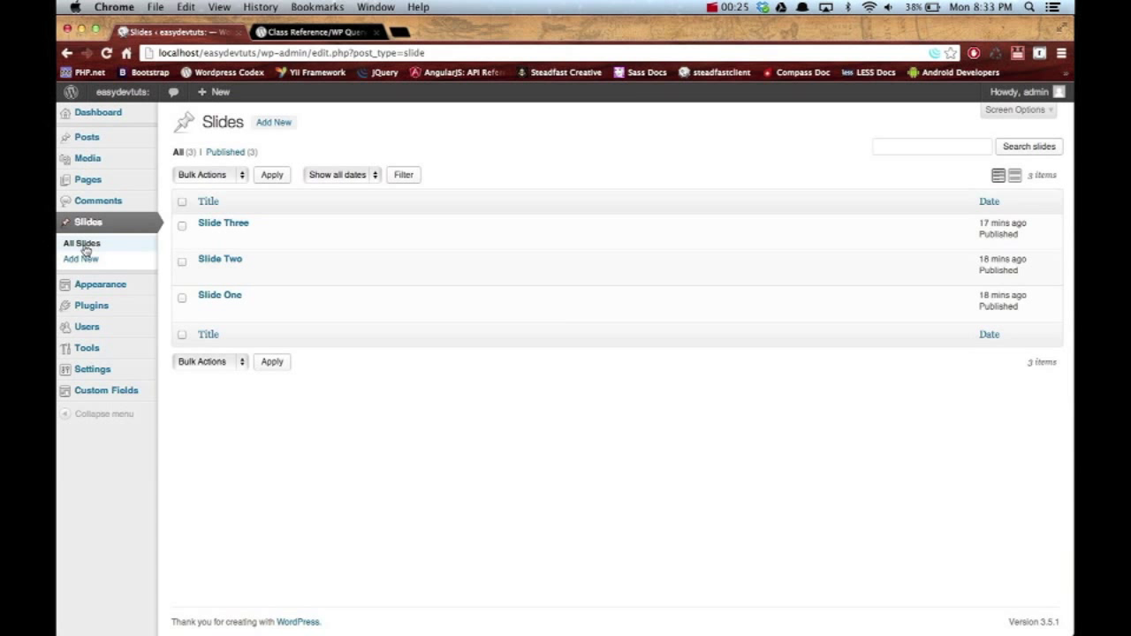
mouse_move(88, 222)
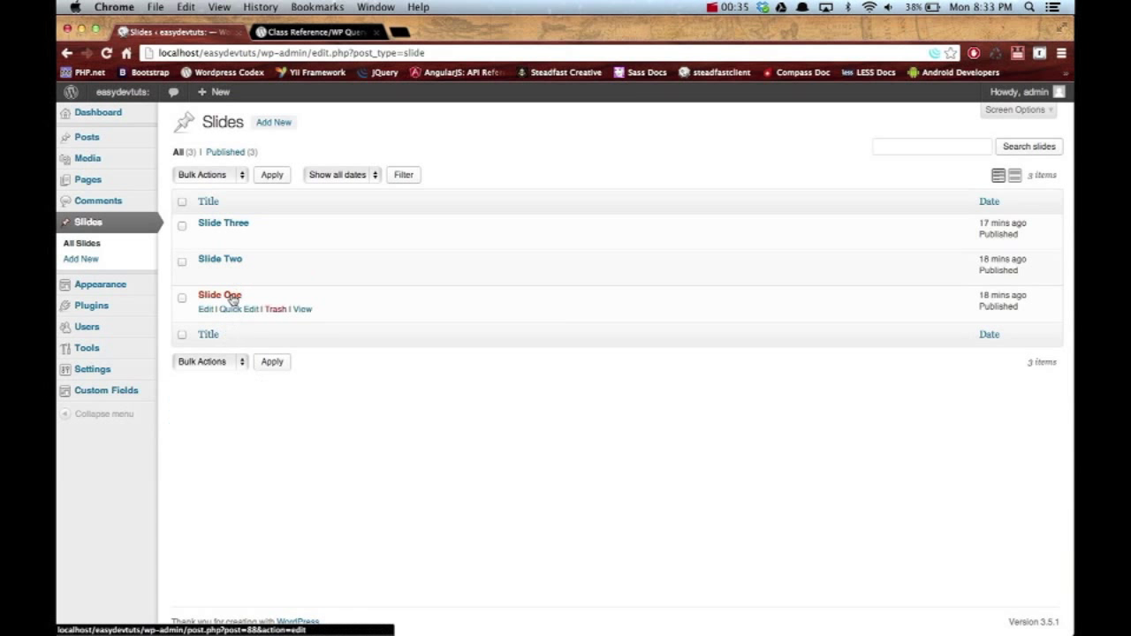
click(219, 295)
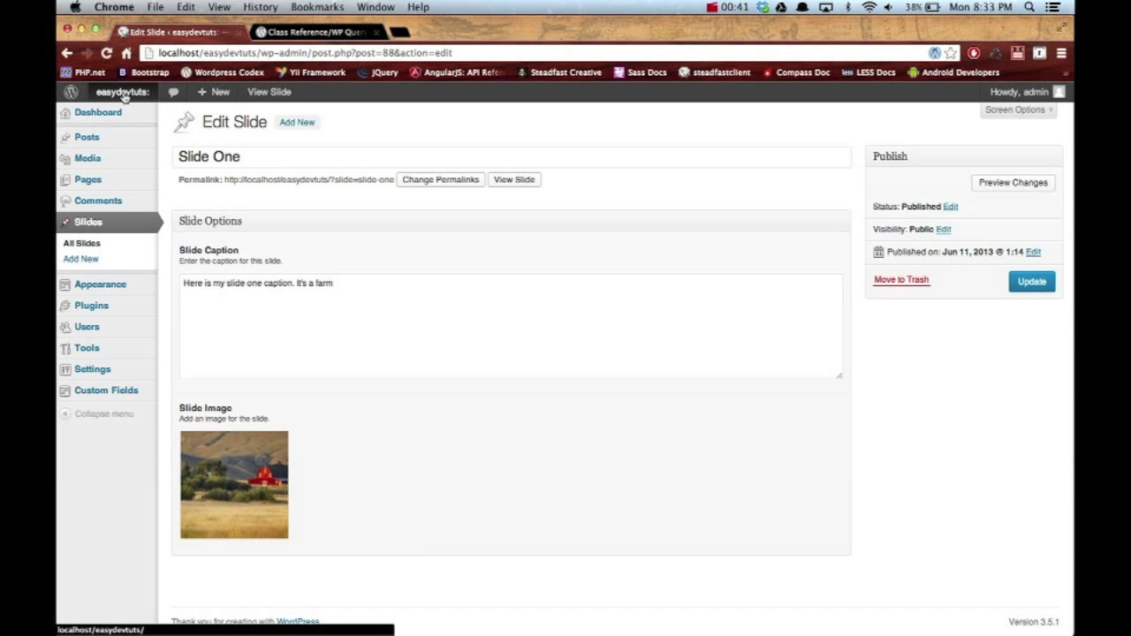
mouse_move(840, 110)
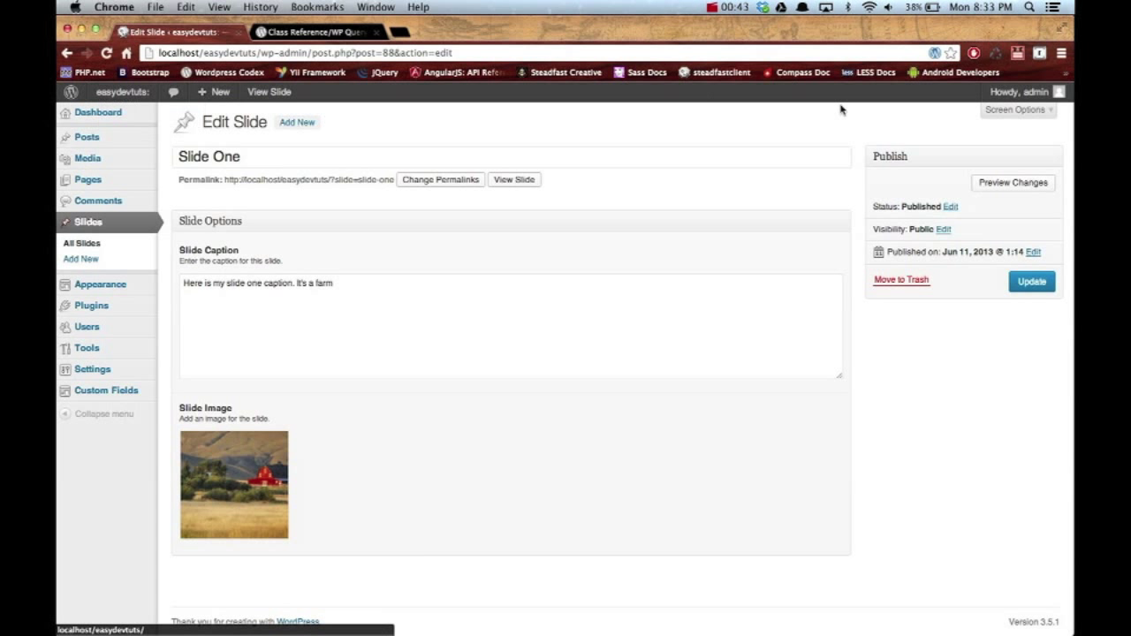
Step: Log out, view the site homepage and advance the placeholder carousel one slide
click(965, 213)
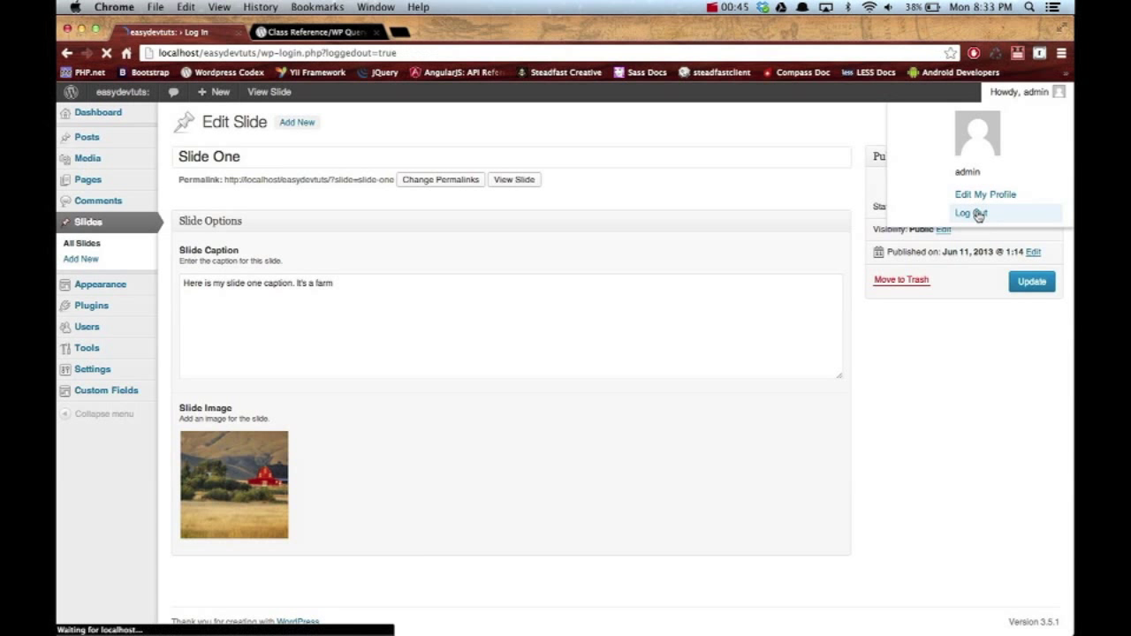
click(967, 213)
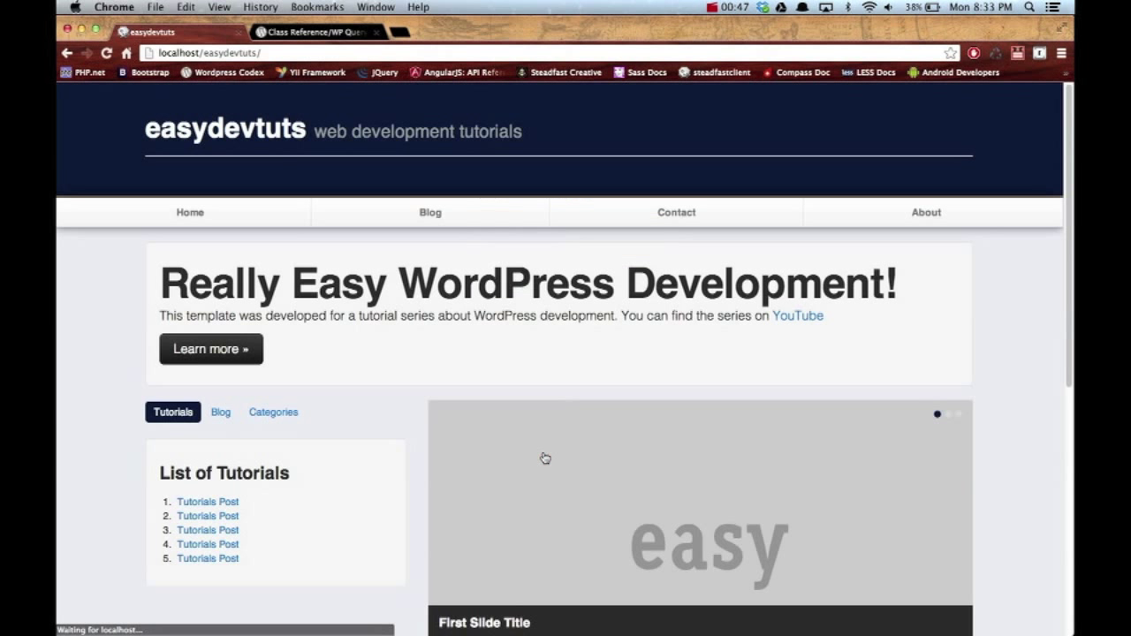
scroll(down, 3)
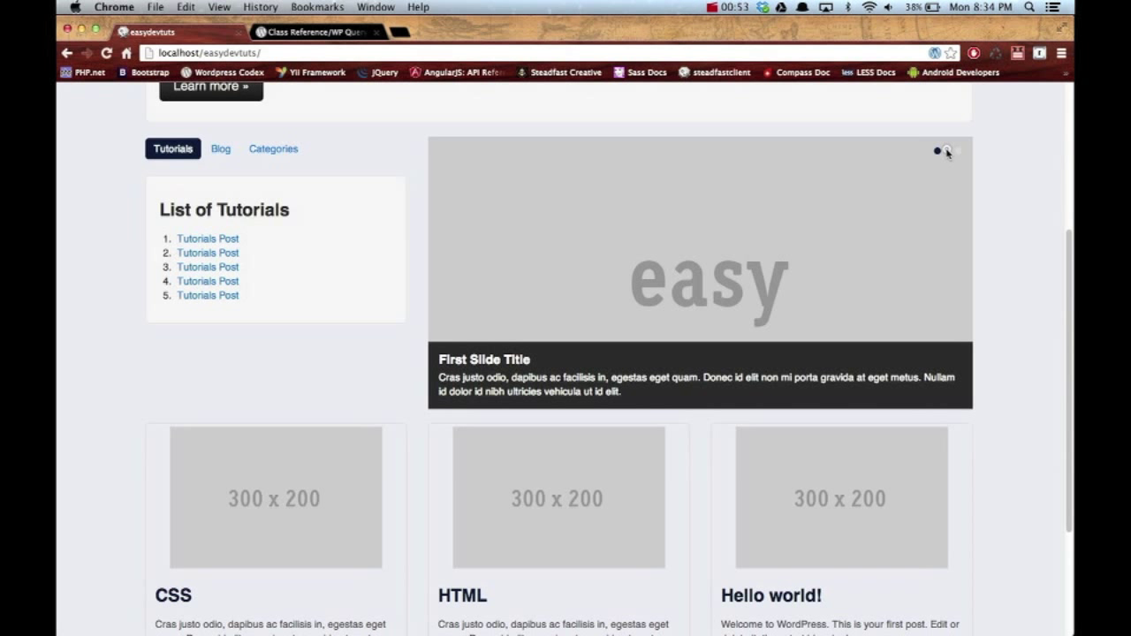
click(959, 150)
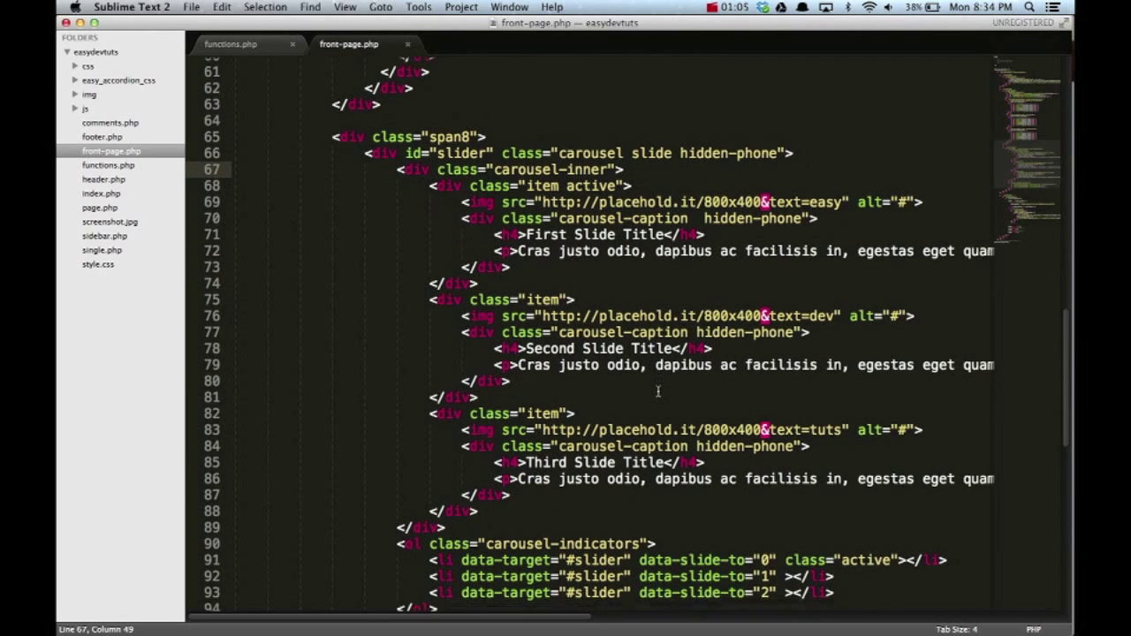
Step: Scroll front-page.php to the carousel and select the second and third item divs
scroll(down, 3)
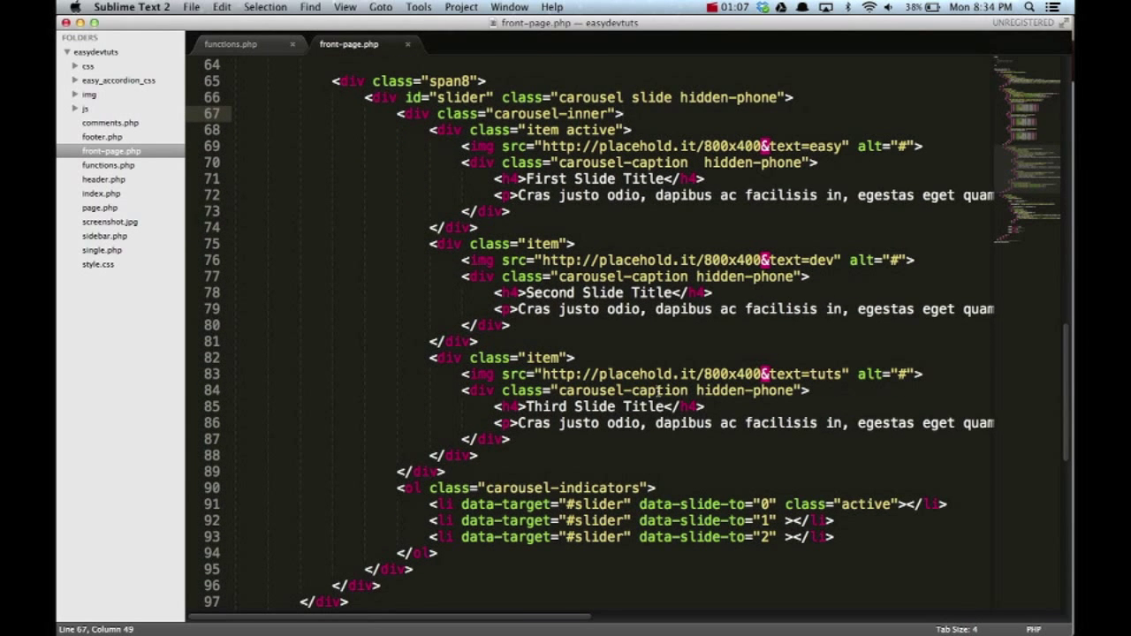
mouse_move(531, 623)
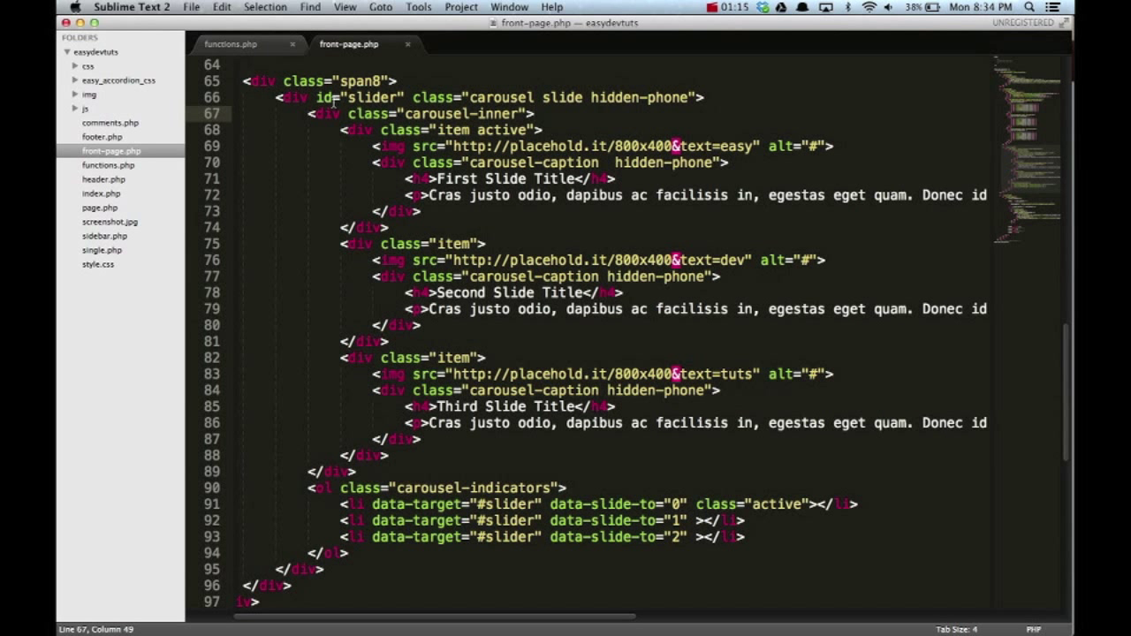
click(421, 97)
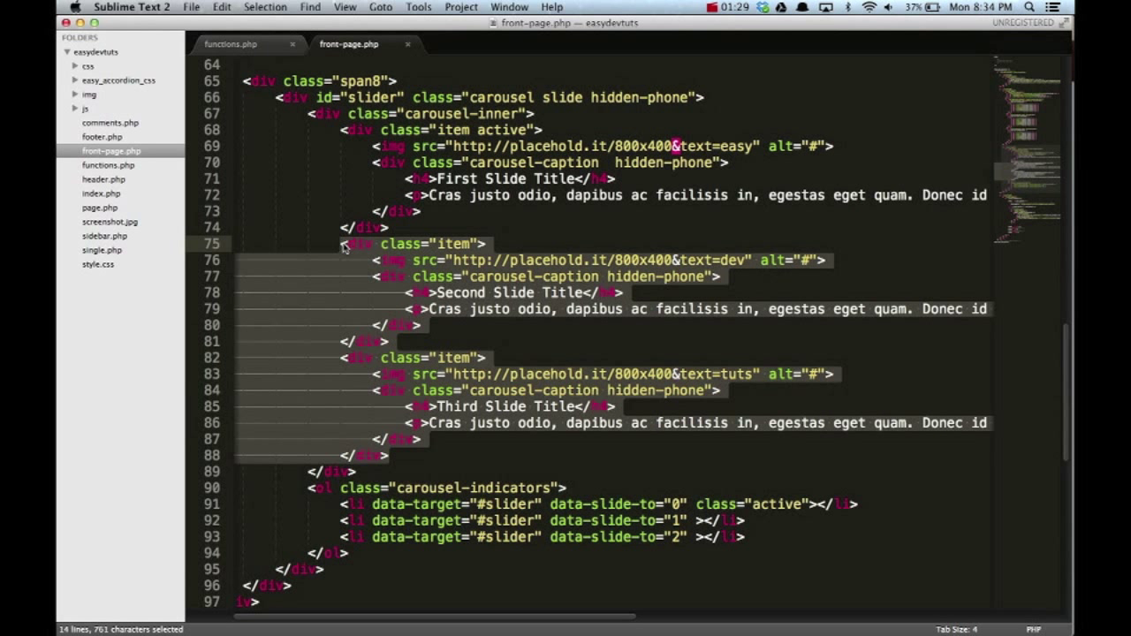
Step: Delete the second and third slide blocks, leaving one slide item
key(delete)
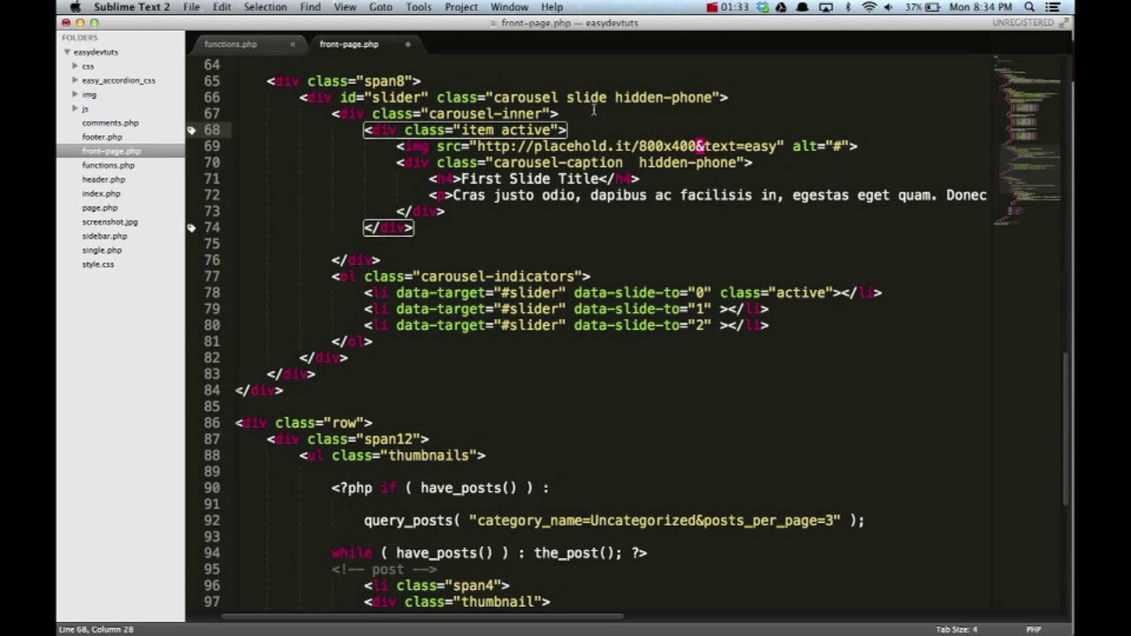
click(584, 113)
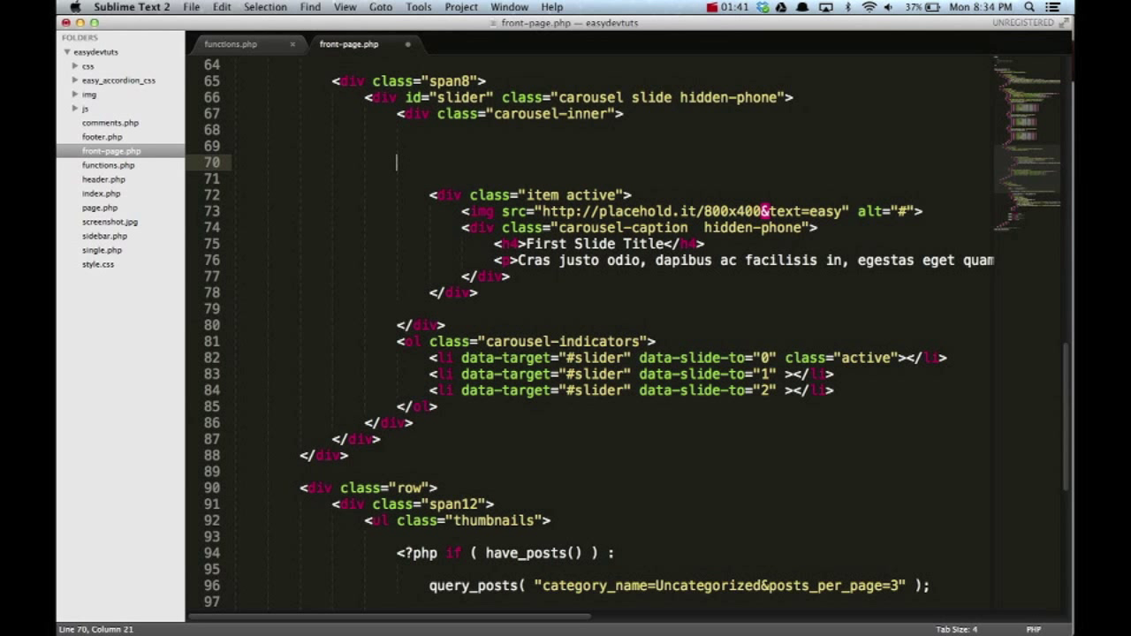
Step: Add <?php $new_query = new WP_Query() ?> above the remaining slide item
text(php  ?>)
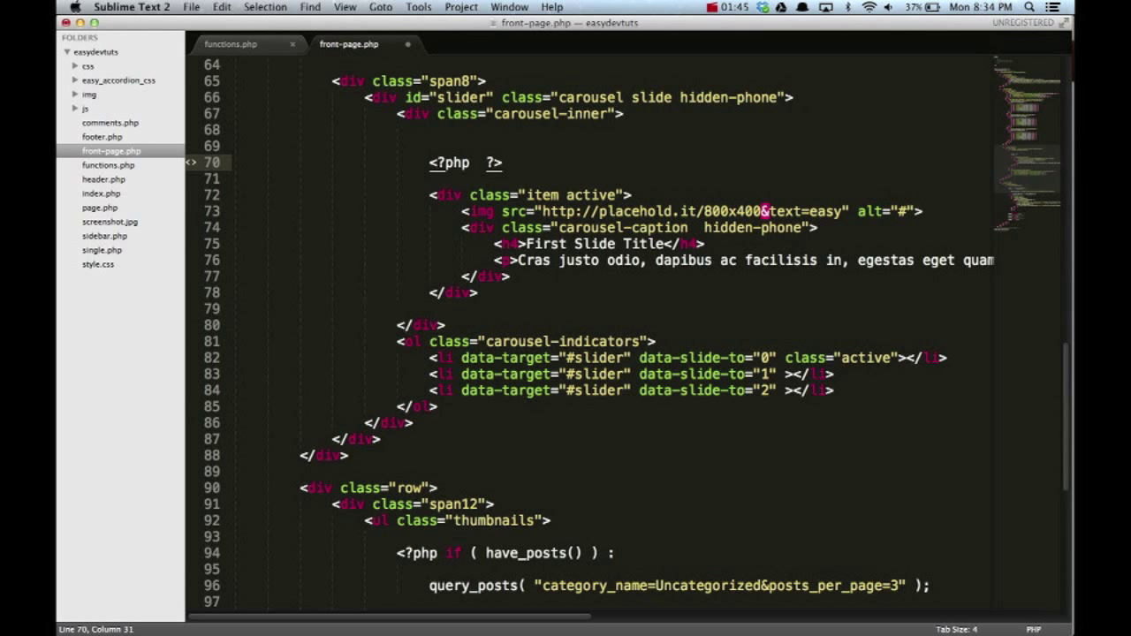
text($)
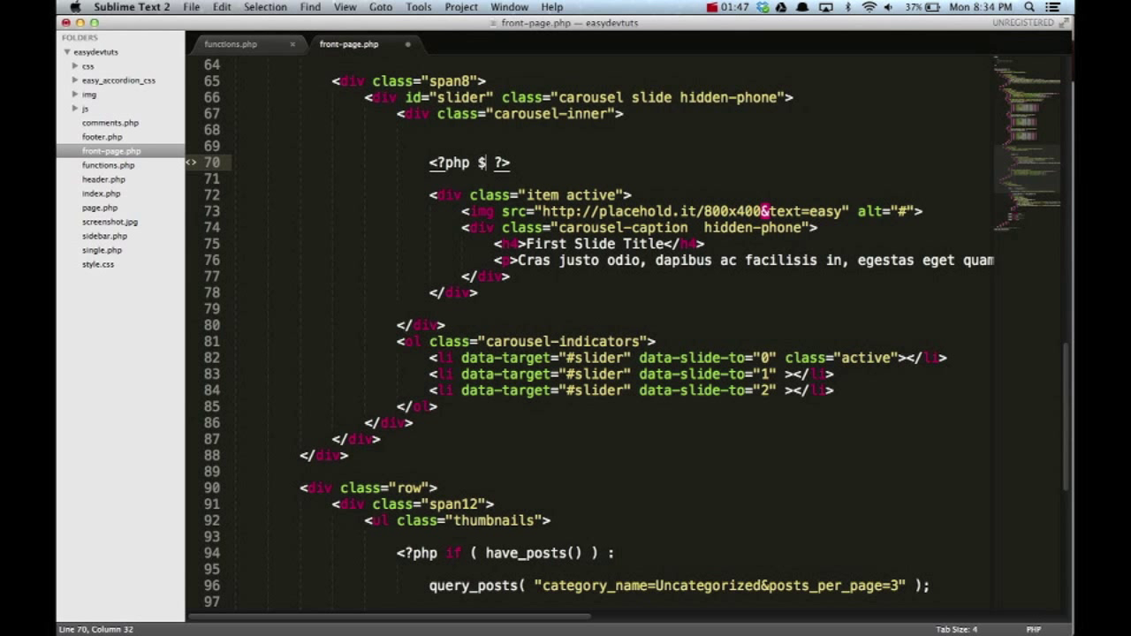
text(new_)
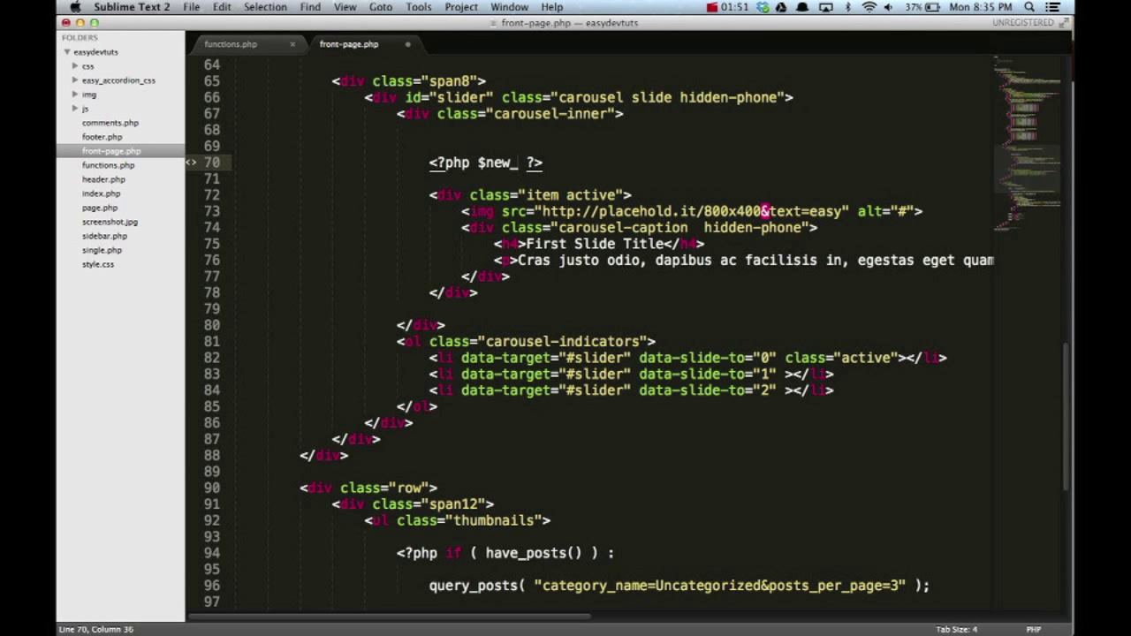
text(query)
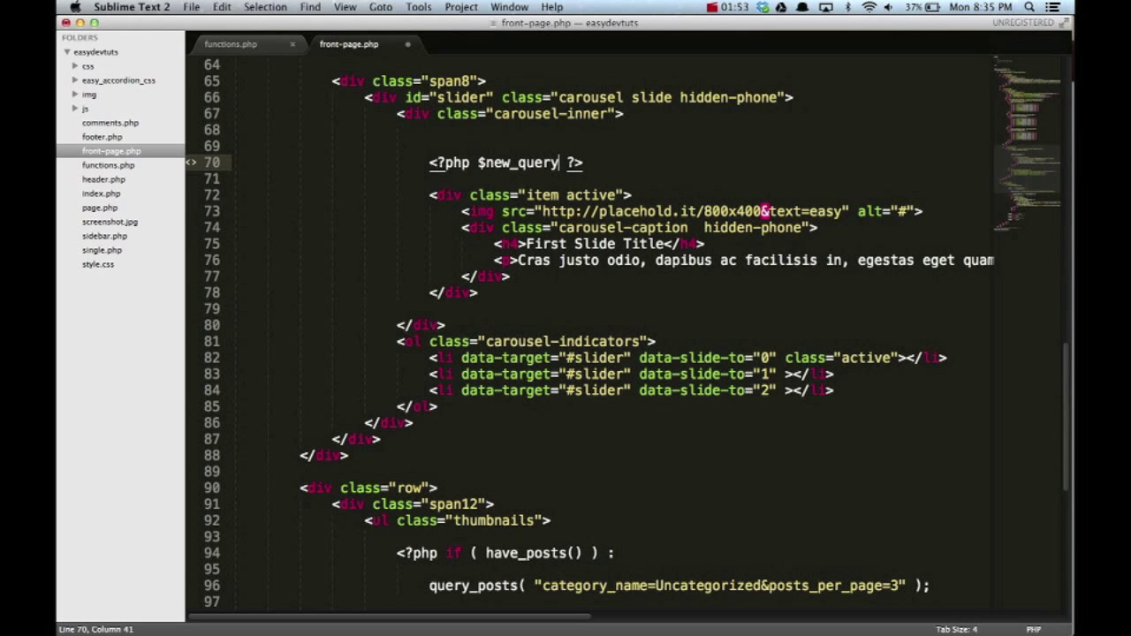
text(=)
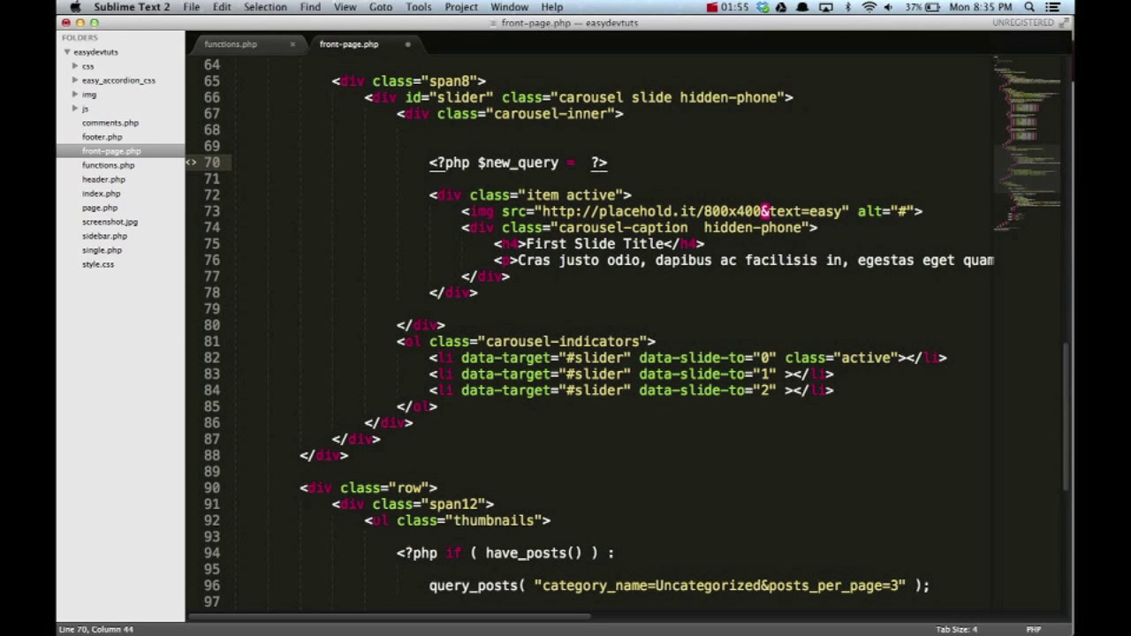
text(new)
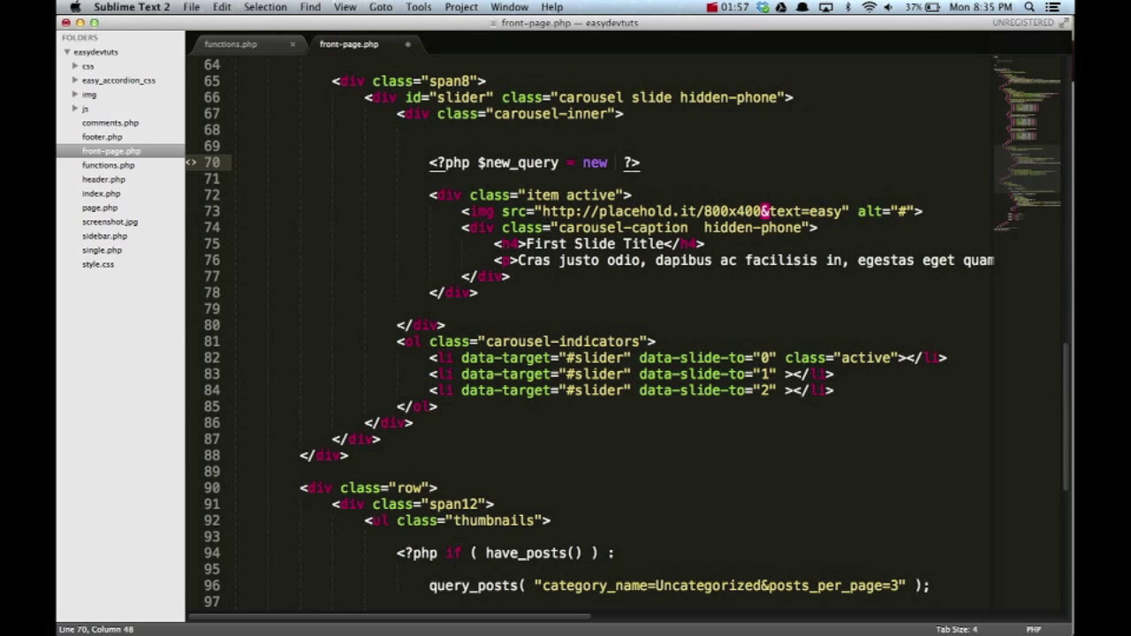
text(WP_)
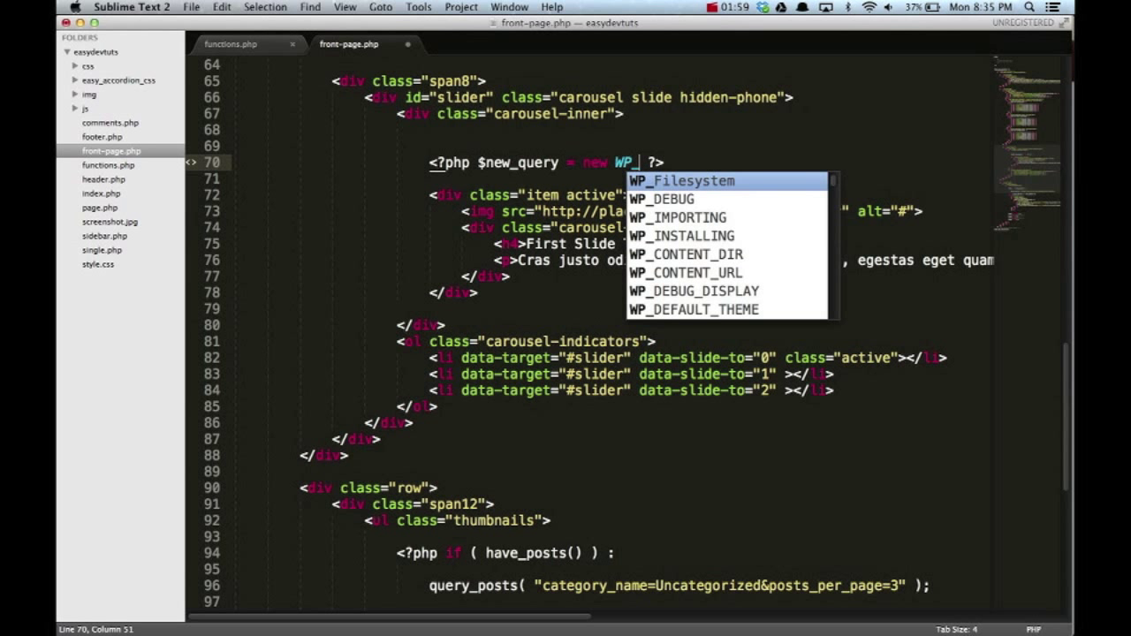
text(QUery()
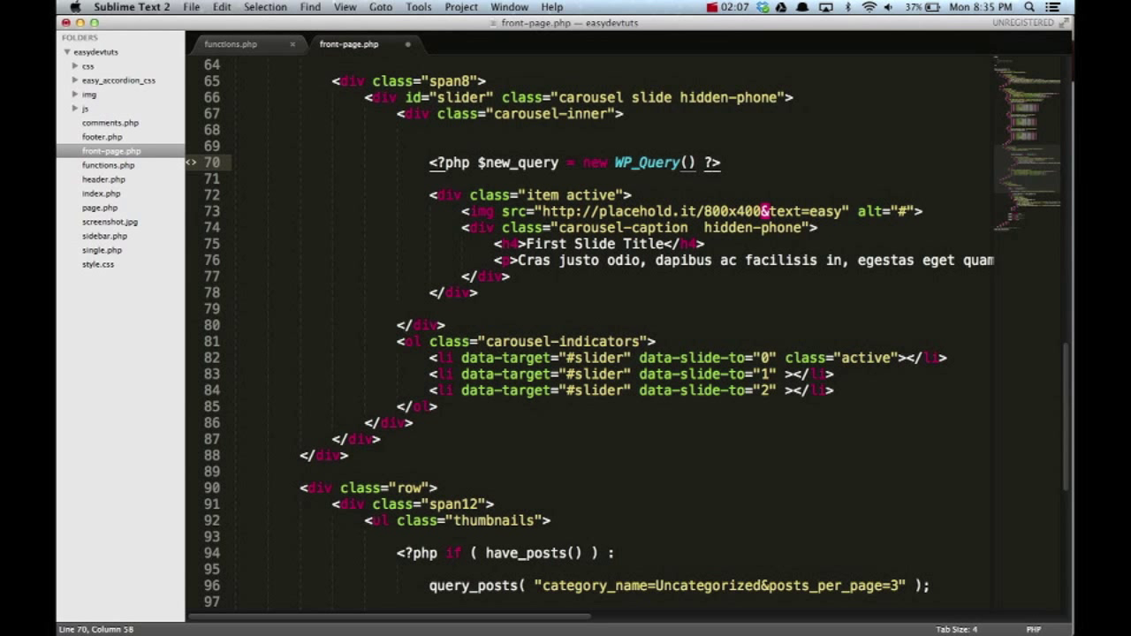
Step: Give WP_Query the argument 'post_type=slide&posts_per_page=-1' and end the statement with a semicolon
text(;)
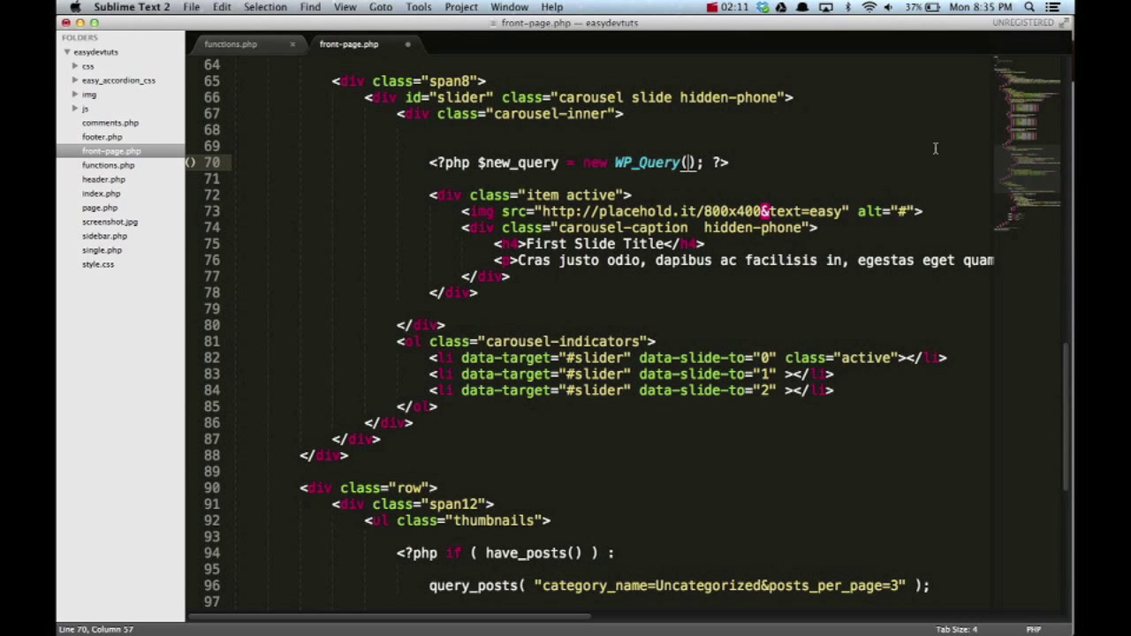
scroll(down, 3)
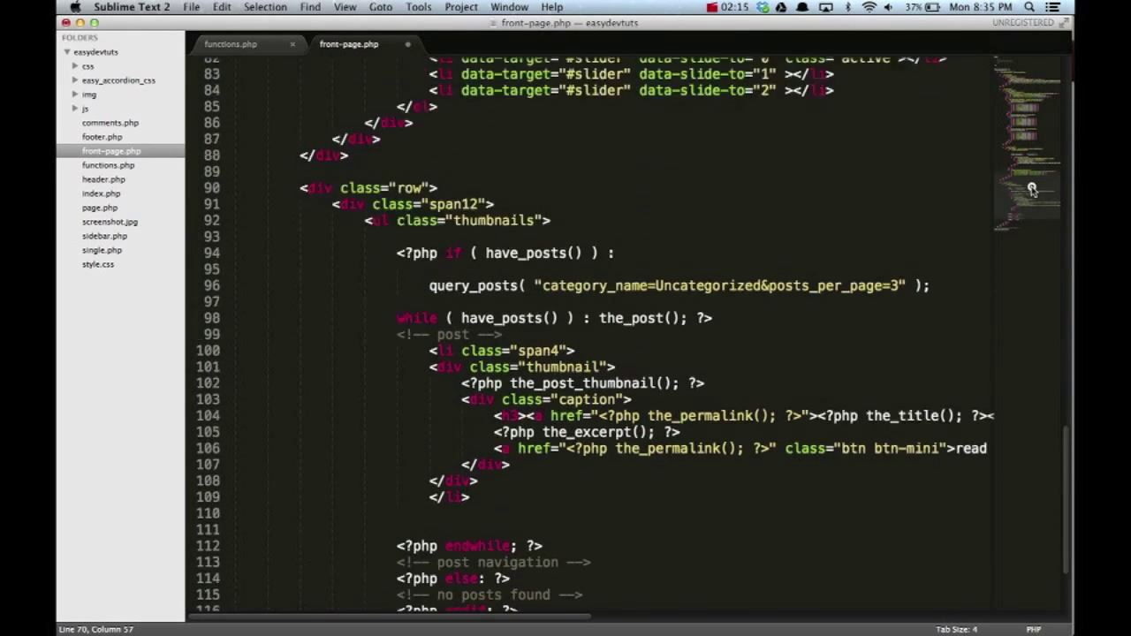
scroll(up, 3)
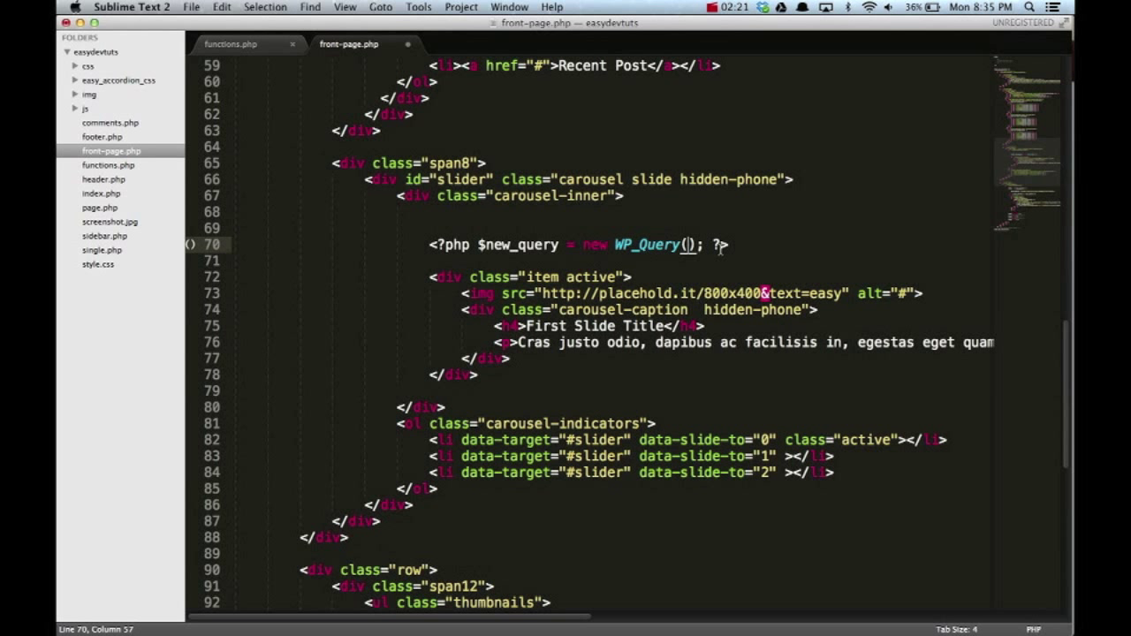
text('post')
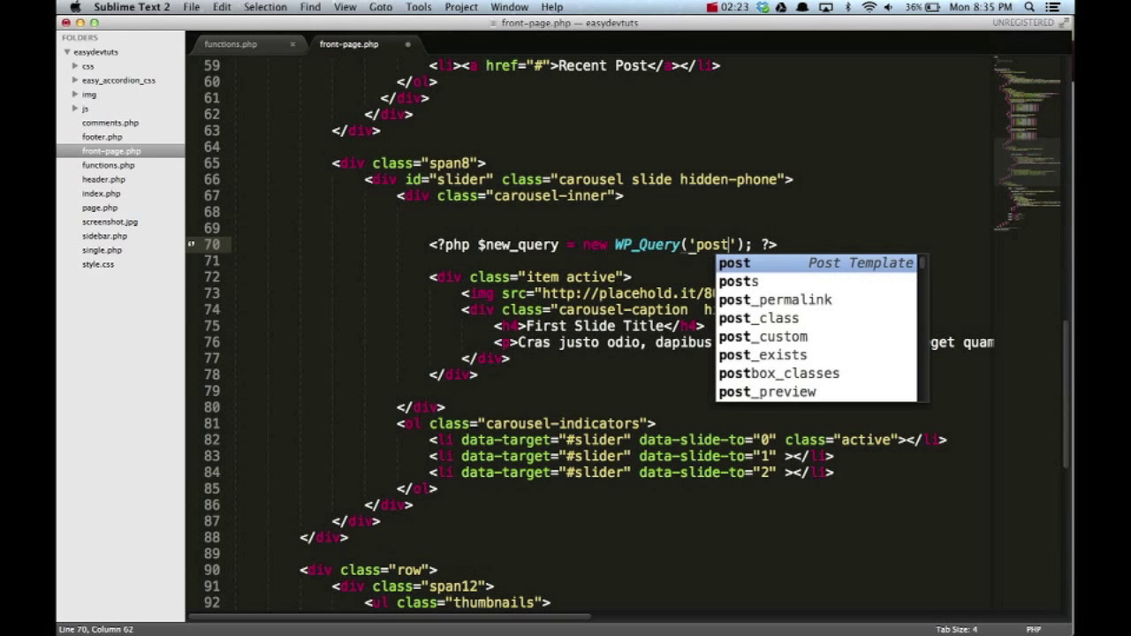
text(_type=slide&)
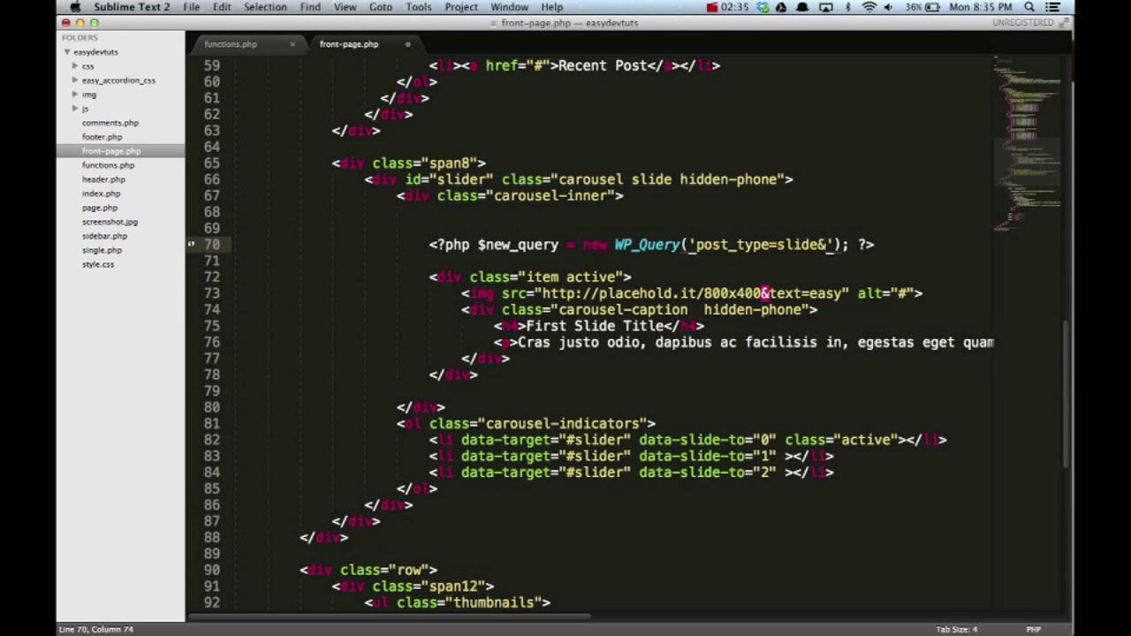
text(post)
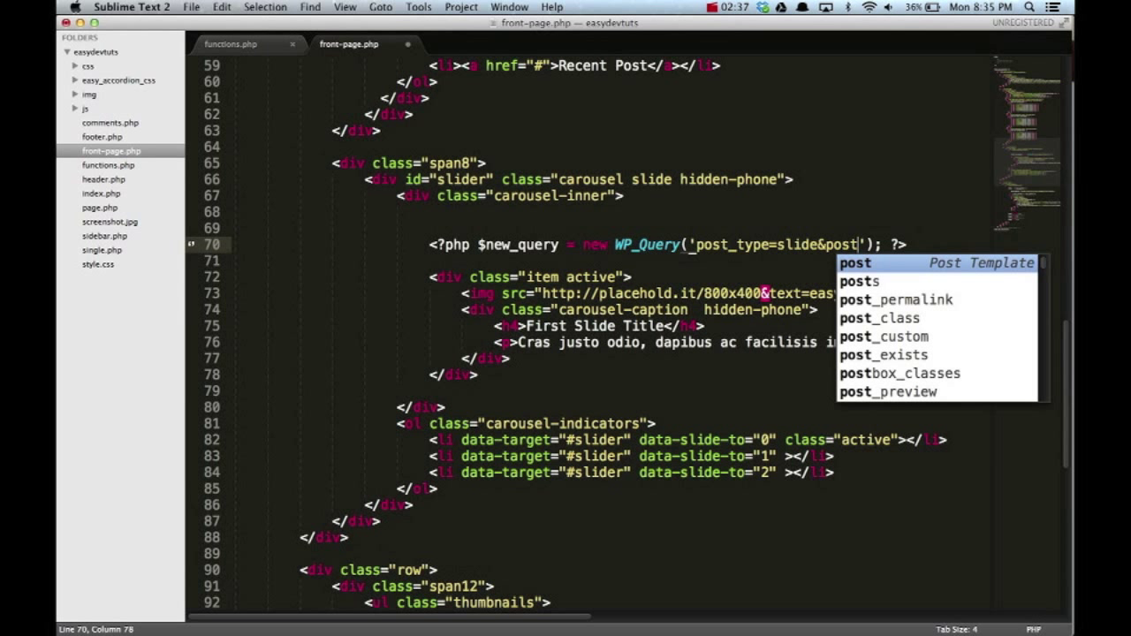
text(s_per_page=)
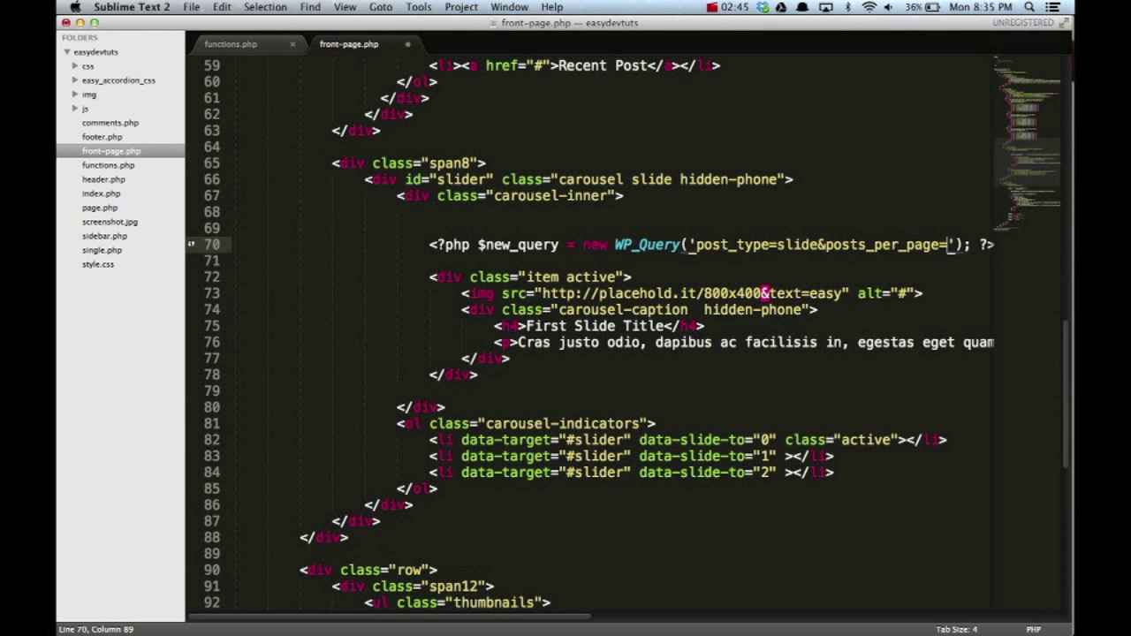
text(-1)
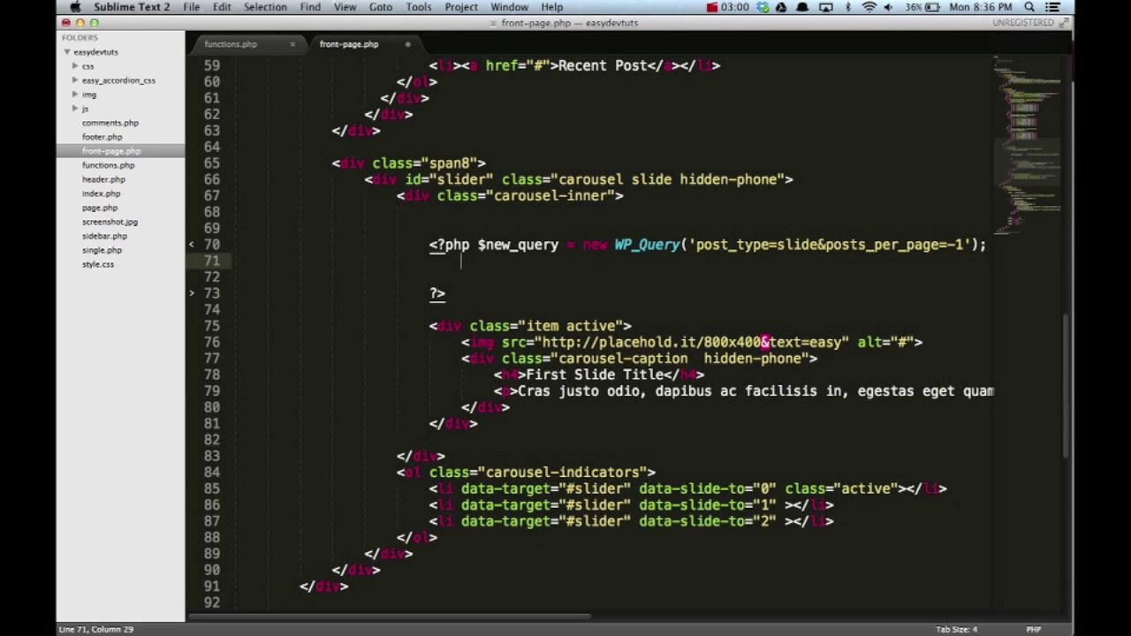
Step: Write while($new_query->have_posts()) : $new_query->the_post(); under the query
text(while())
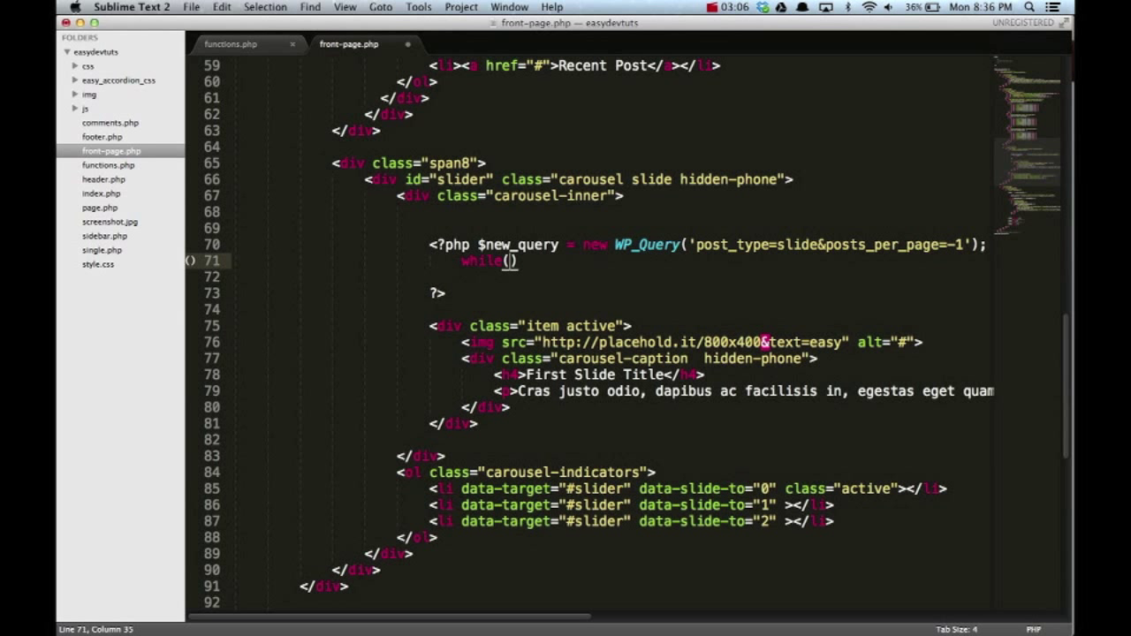
text($new)
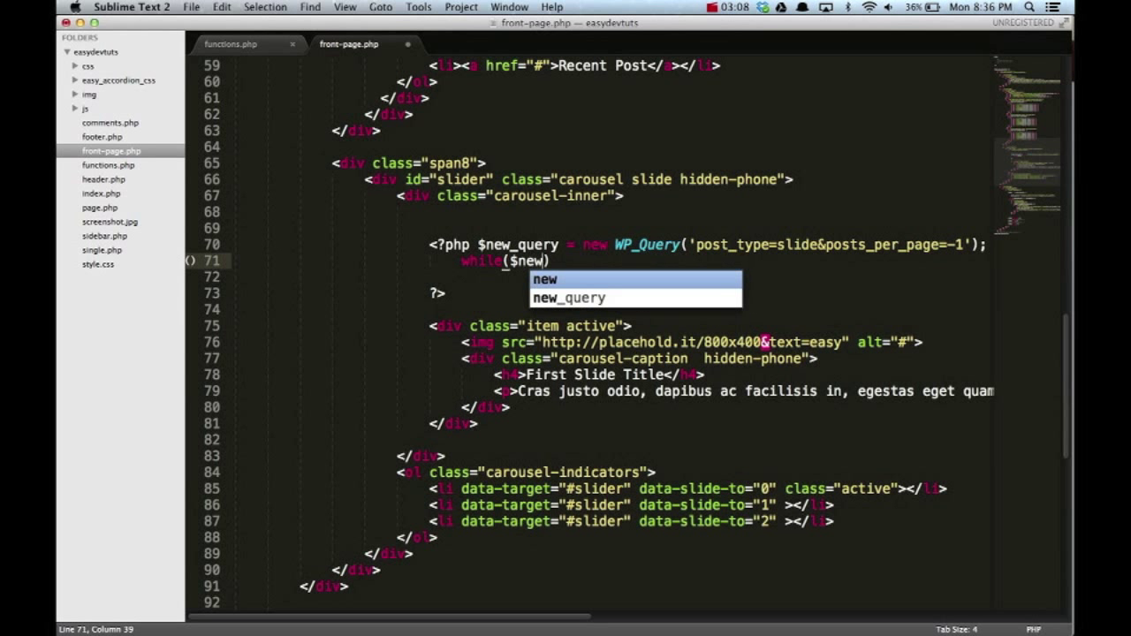
text(_)
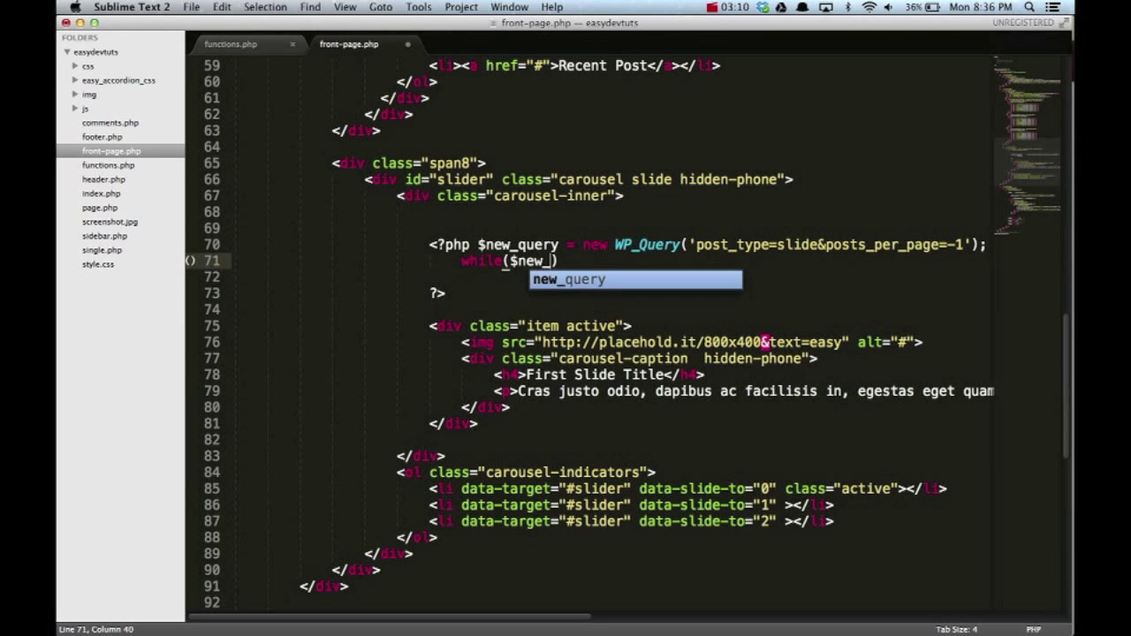
key(Tab)
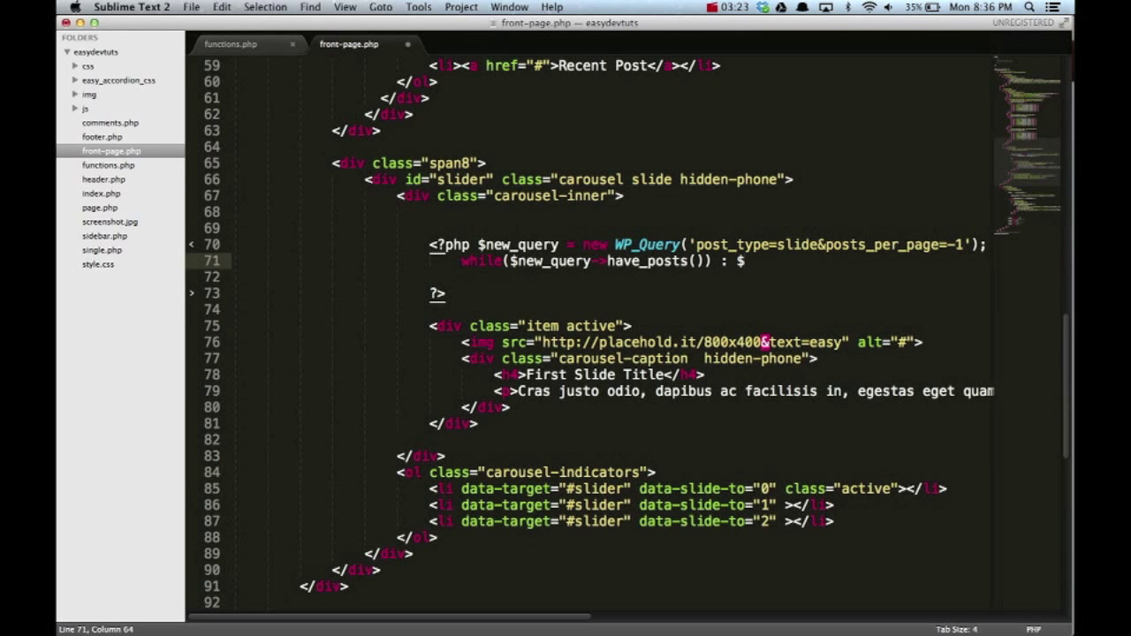
text(new_query)
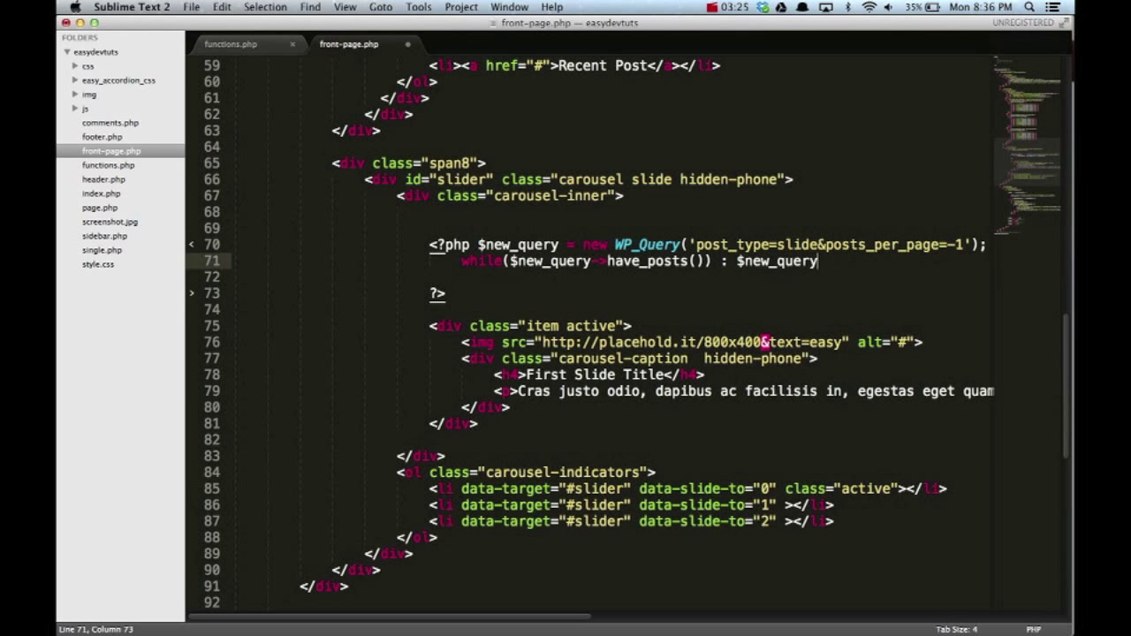
text(->)
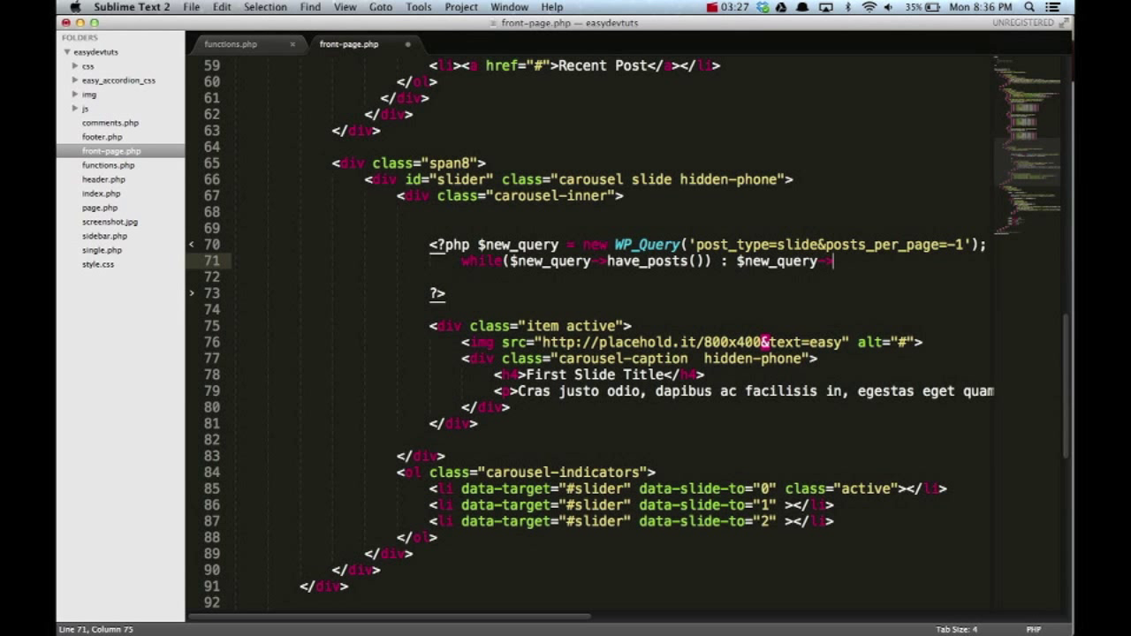
text(the)
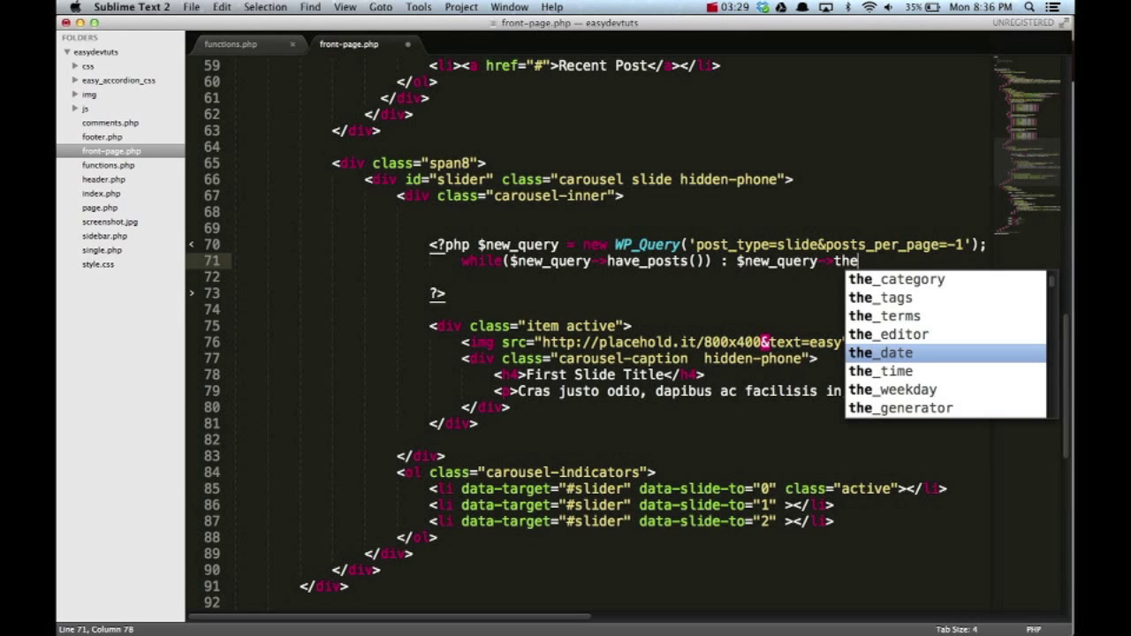
text(_post()
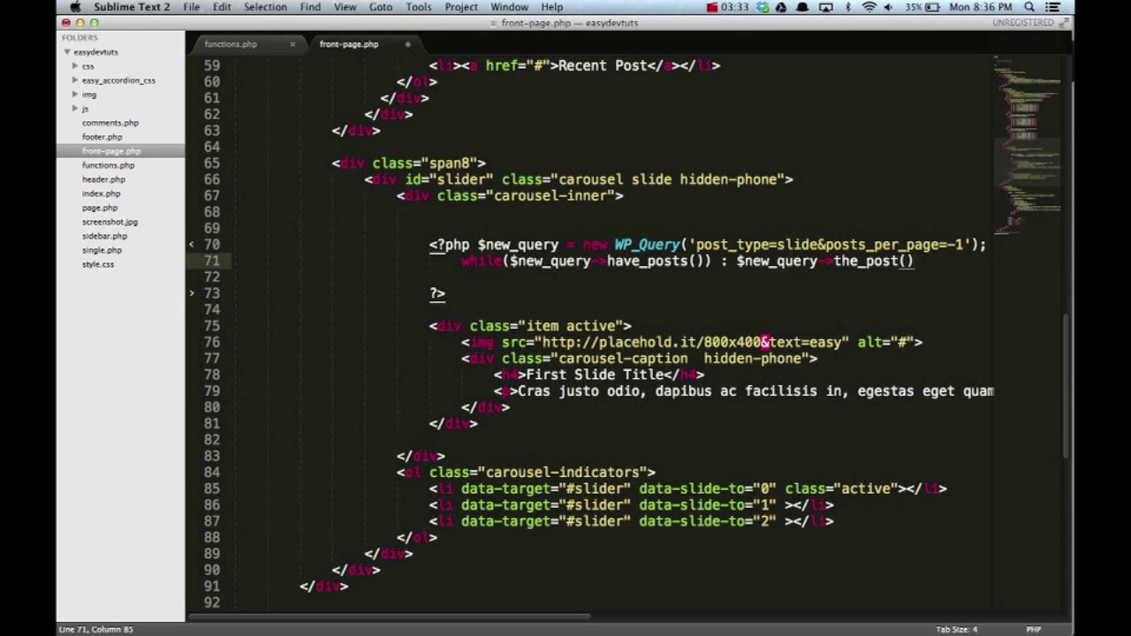
text(;)
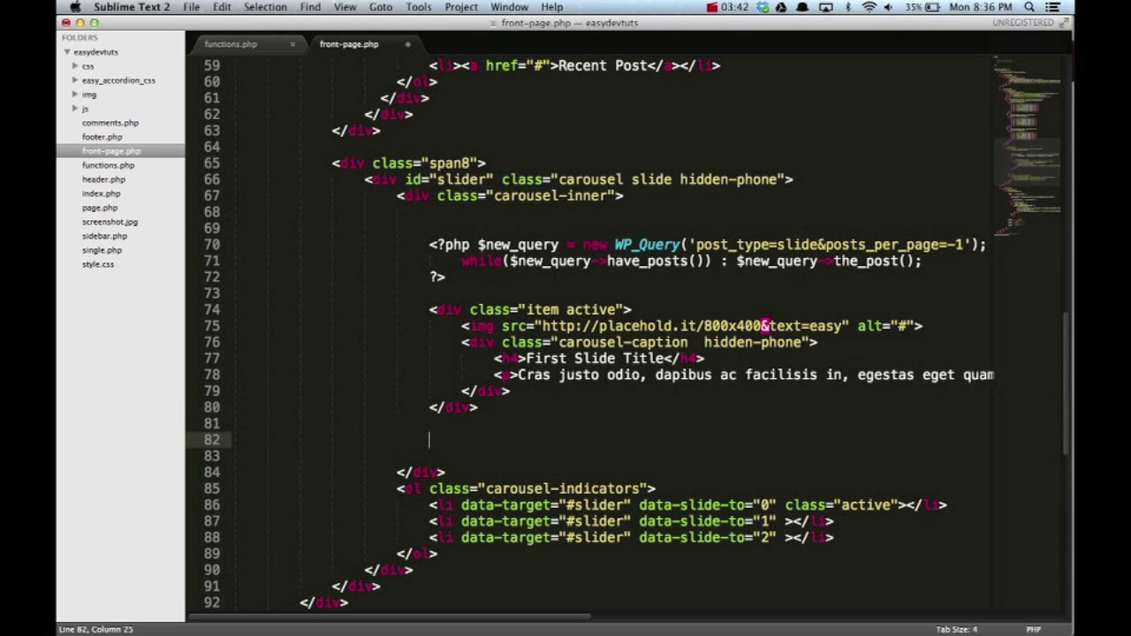
Step: Close the loop with <?php endwhile; ?> after the item div and highlight the -1 value
text(<?php ?>)
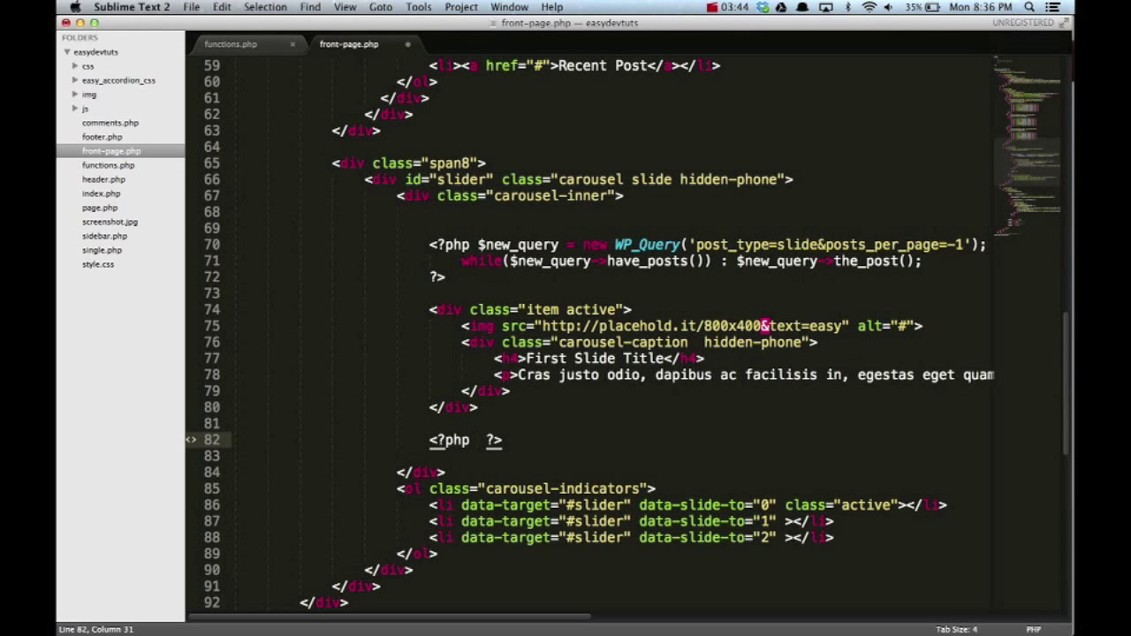
text(endwhil)
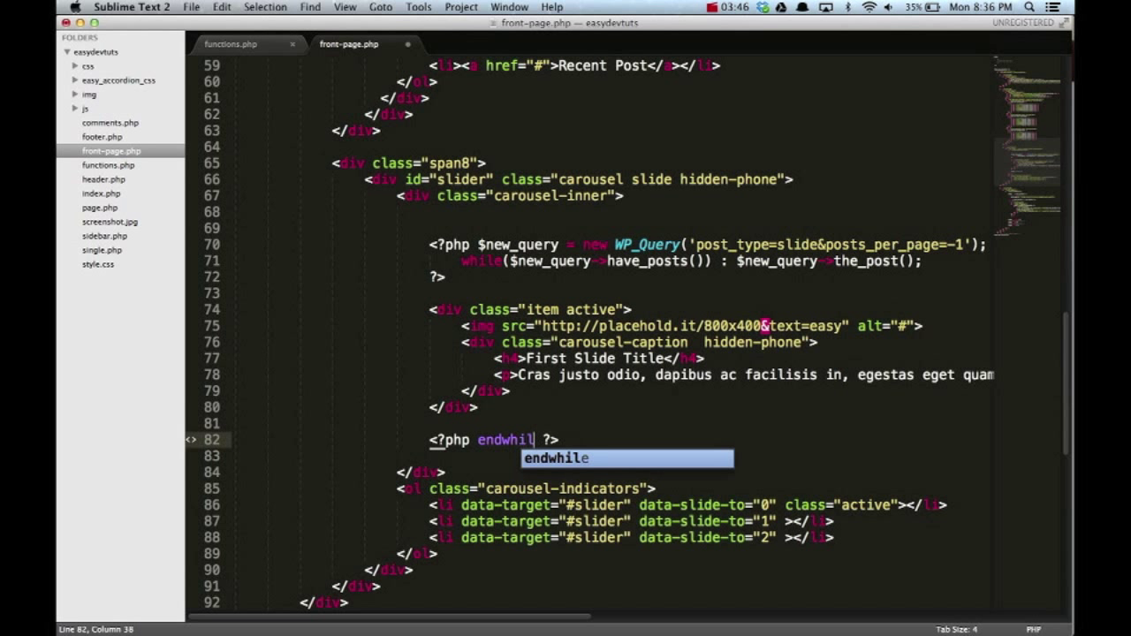
text(e;)
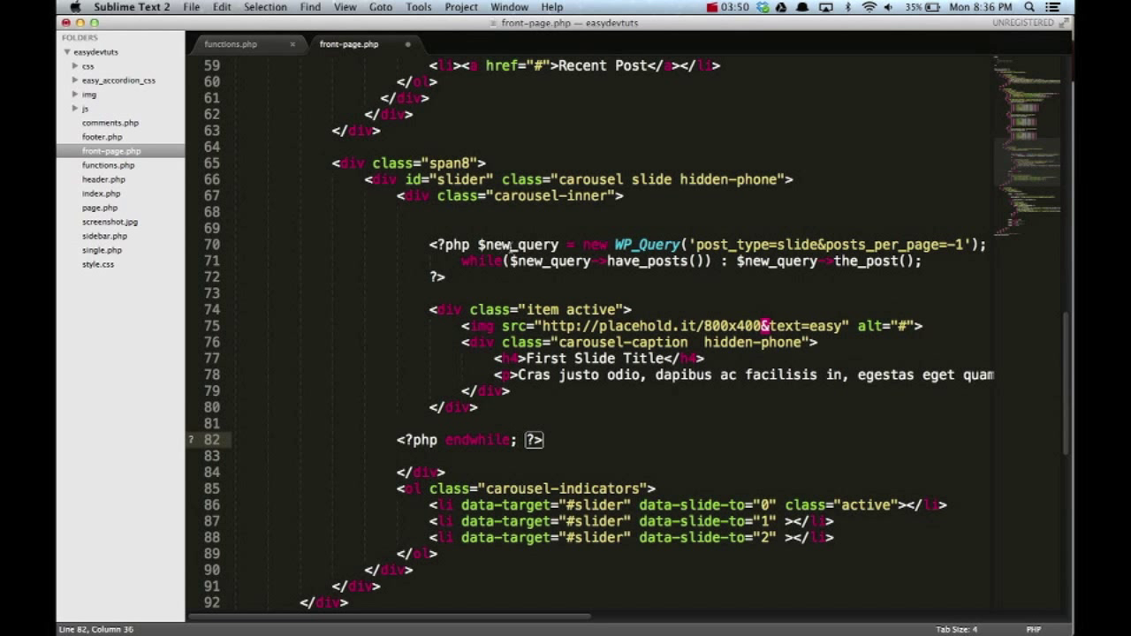
double_click(729, 245)
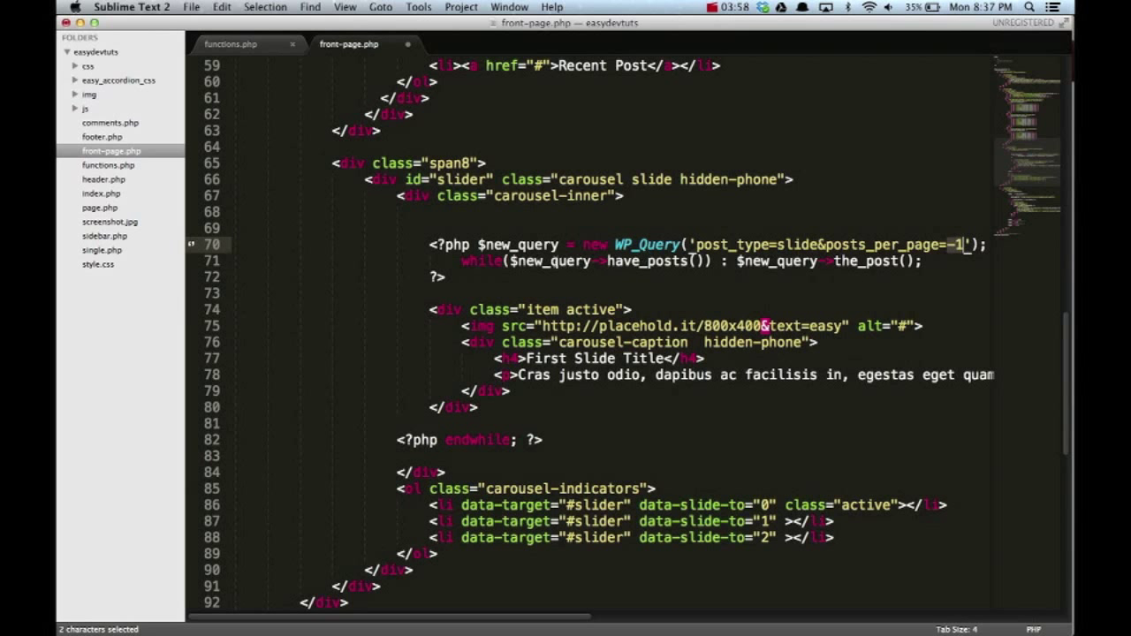
mouse_move(828, 294)
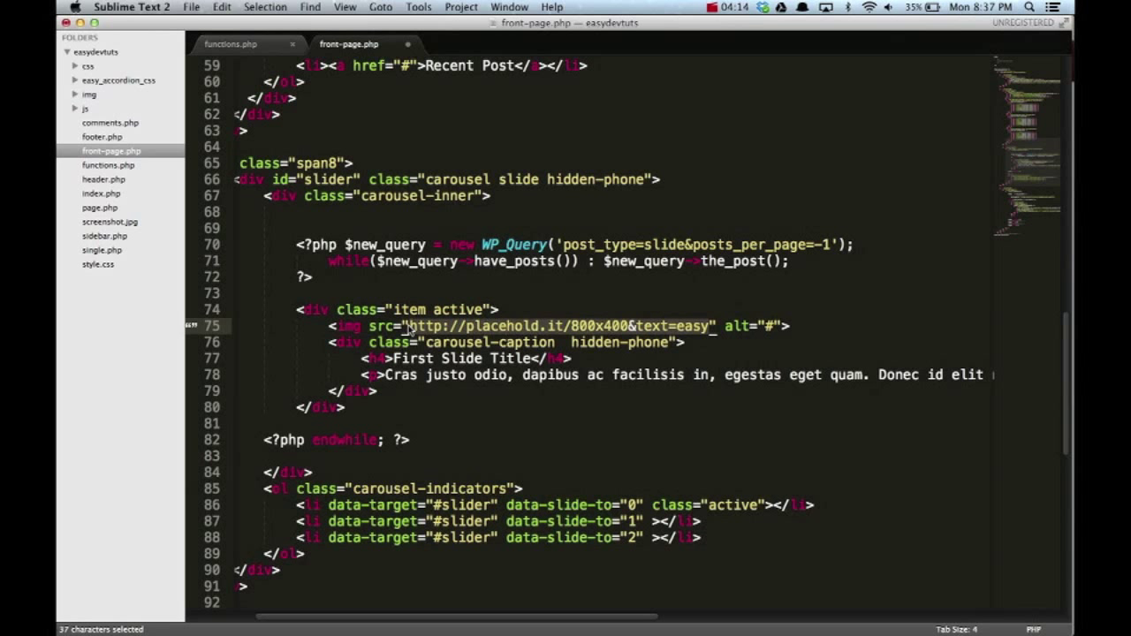
Step: Set the img src to the_field("slide_image") and its alt to the_title()
text(<?php | ?>" alt="#">)
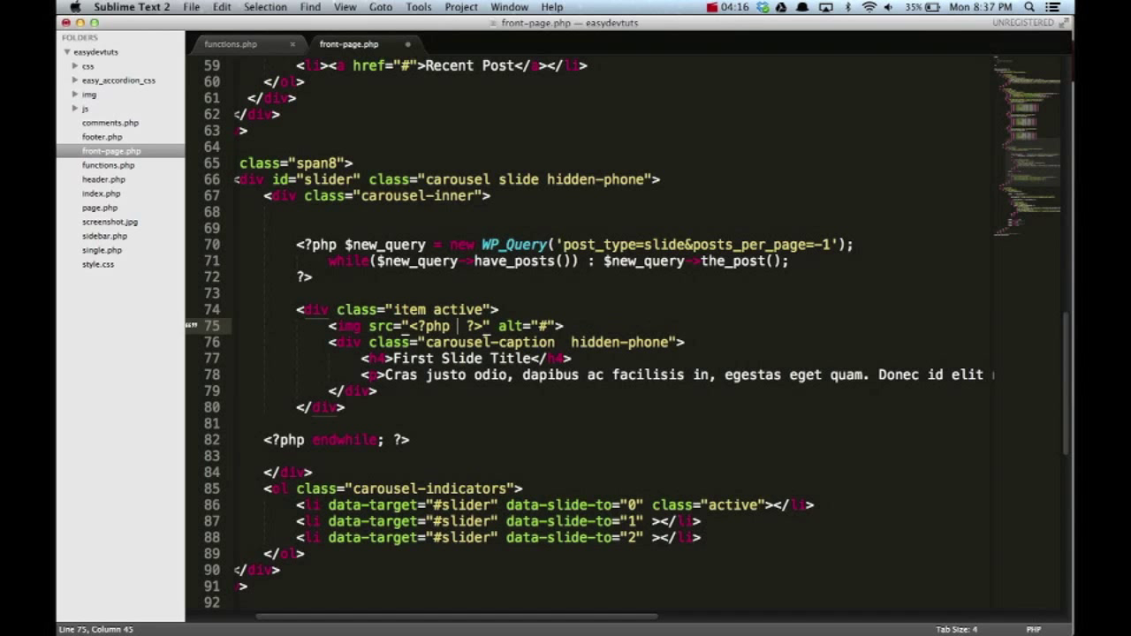
text(the_field("slide_image)
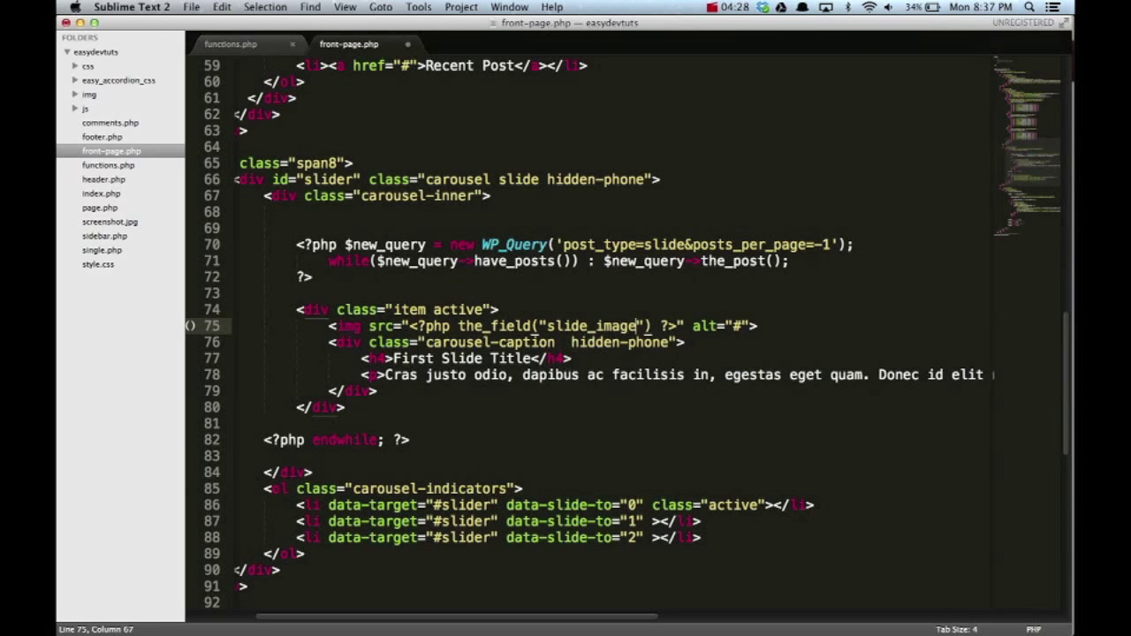
text(;)
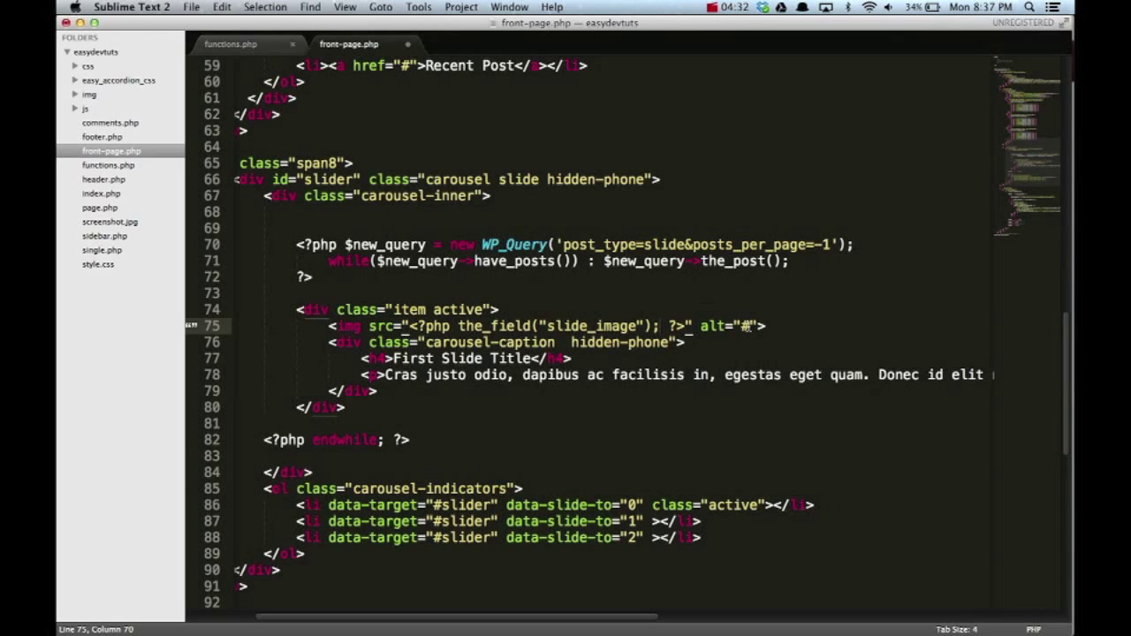
text(php  ?>)
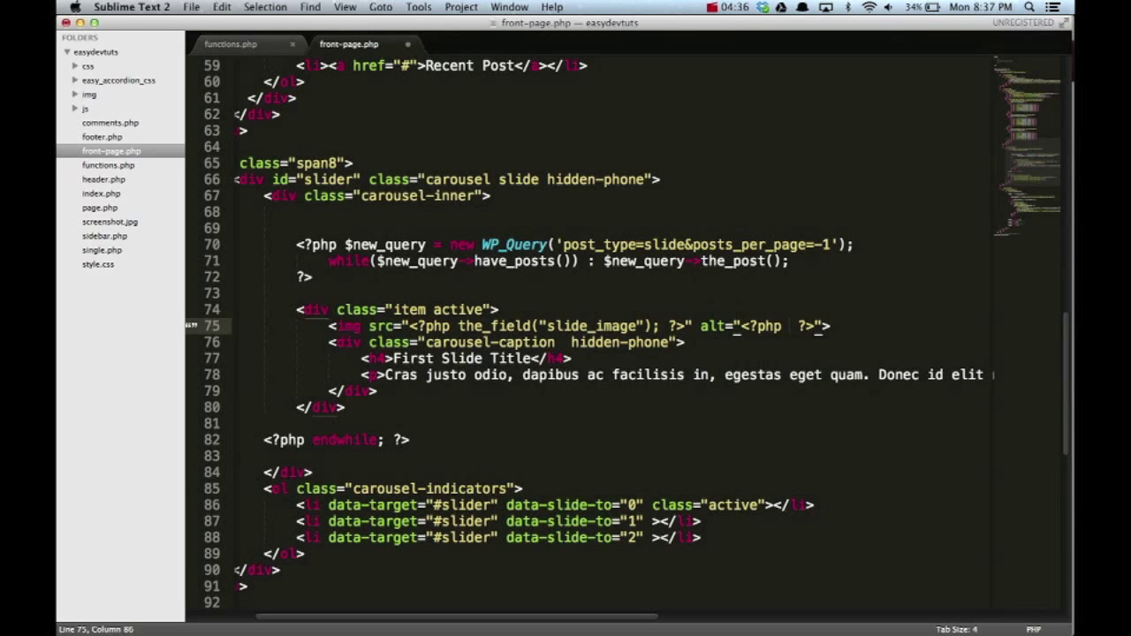
text(the_title();)
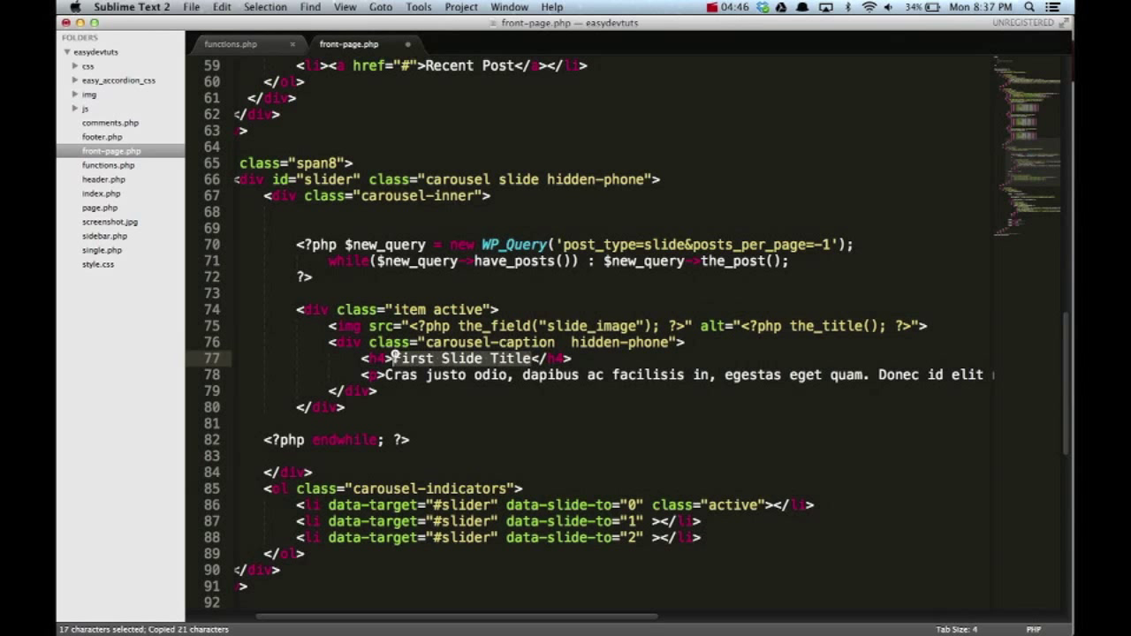
Step: Output the_title() in the h4 and the_field("slide_caption") in the caption paragraph
text(<?php the_title(); ?>)
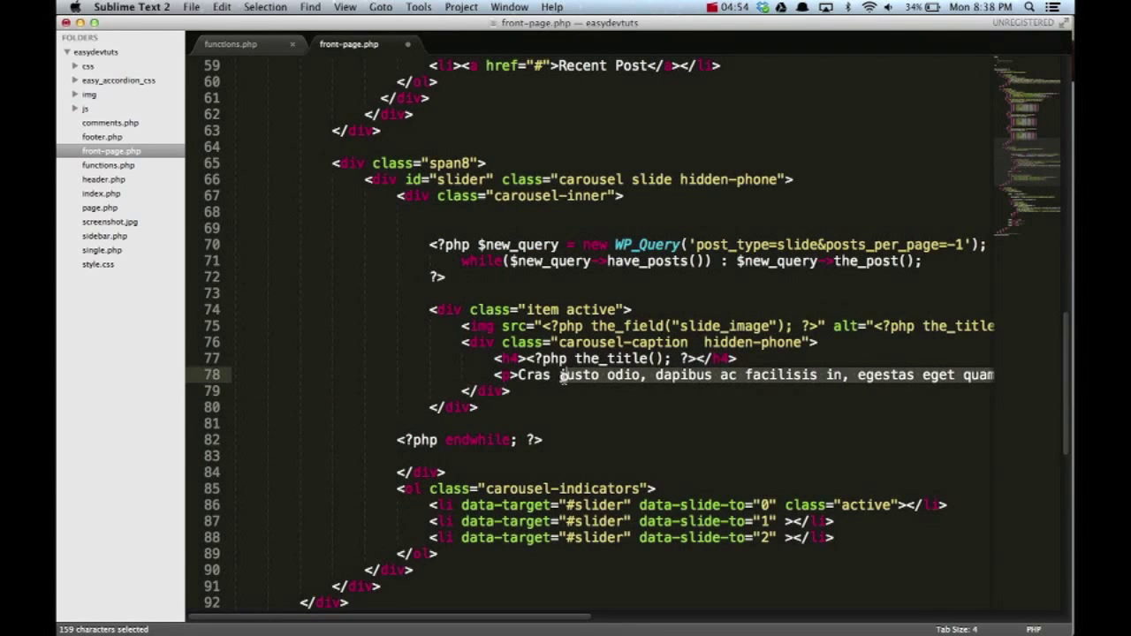
key(Delete)
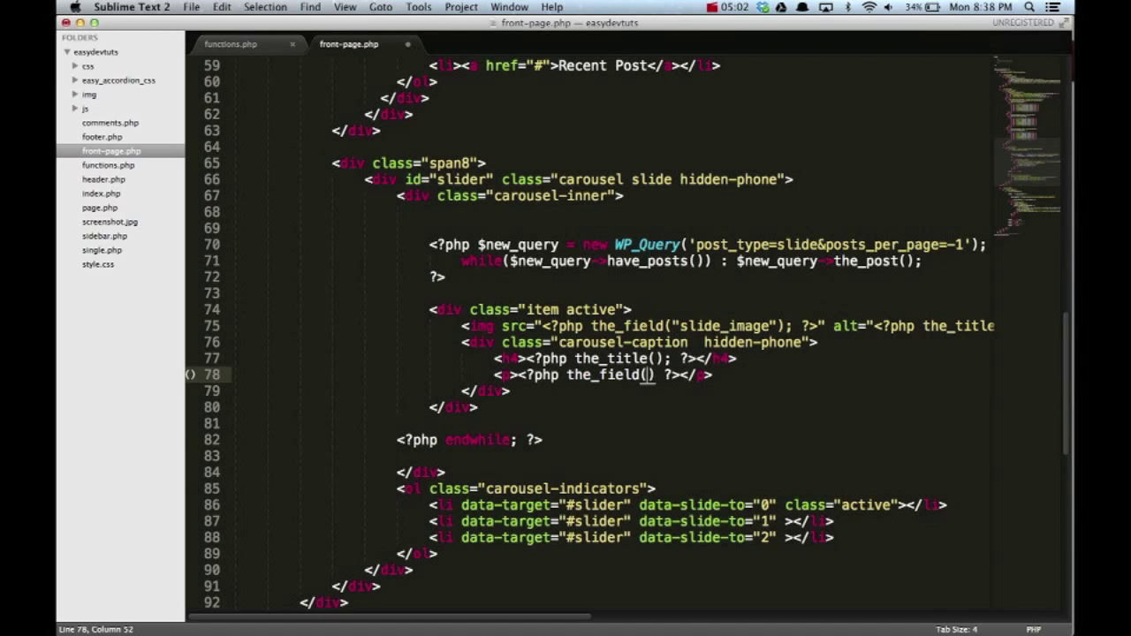
text(slide_caption")
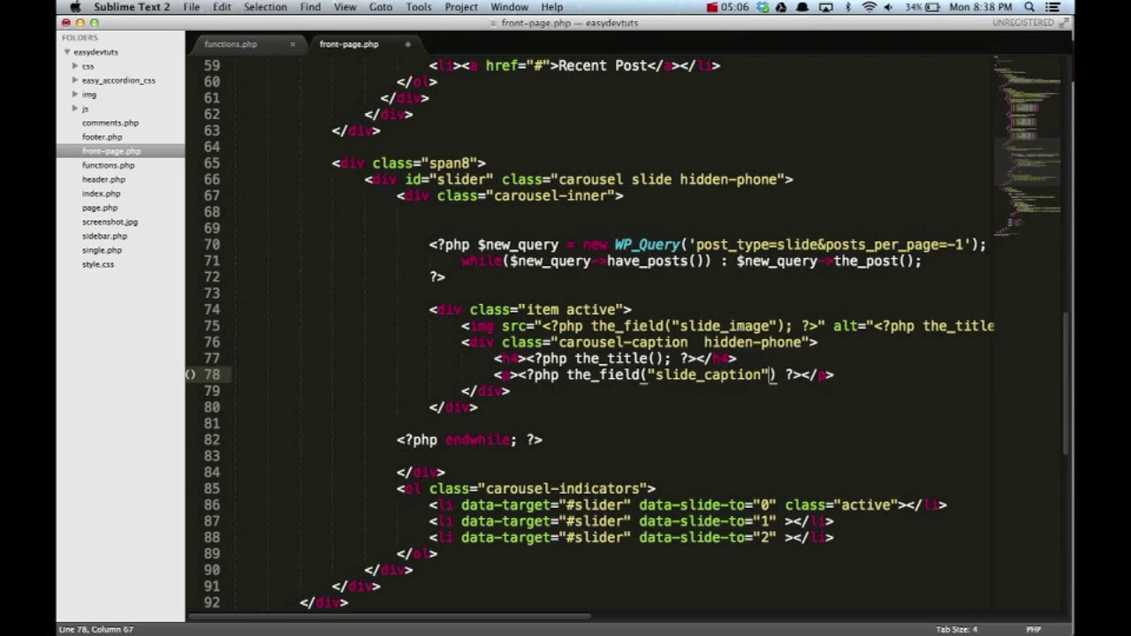
text(;)
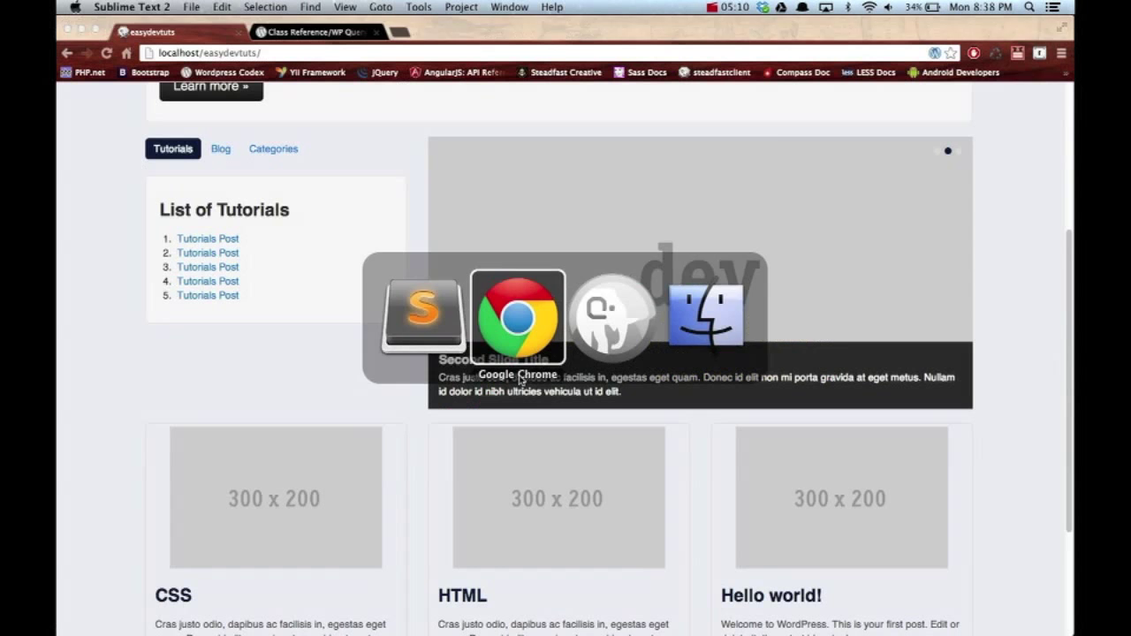
Step: Reload localhost/easydevtuts in Chrome and scroll to the slider showing Slide Three
click(517, 318)
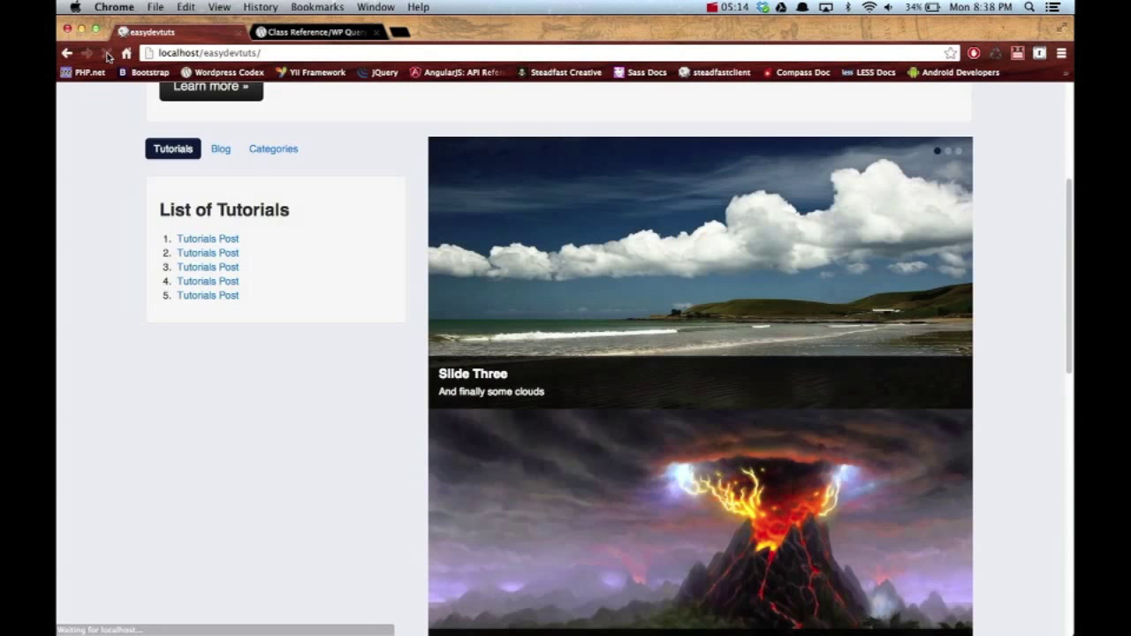
click(107, 53)
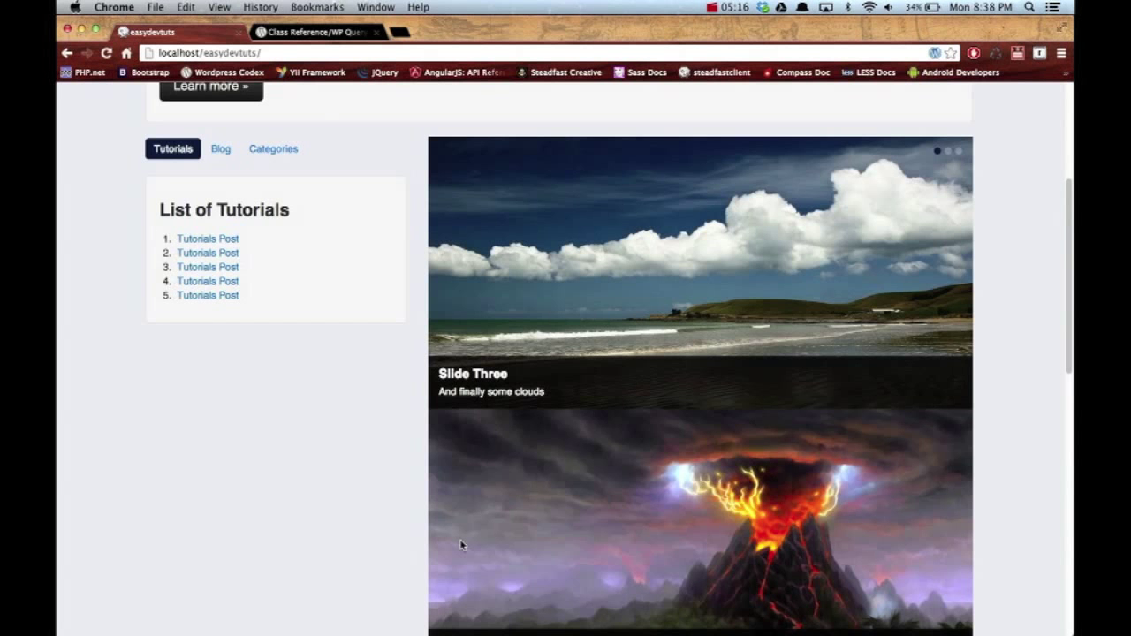
scroll(down, 3)
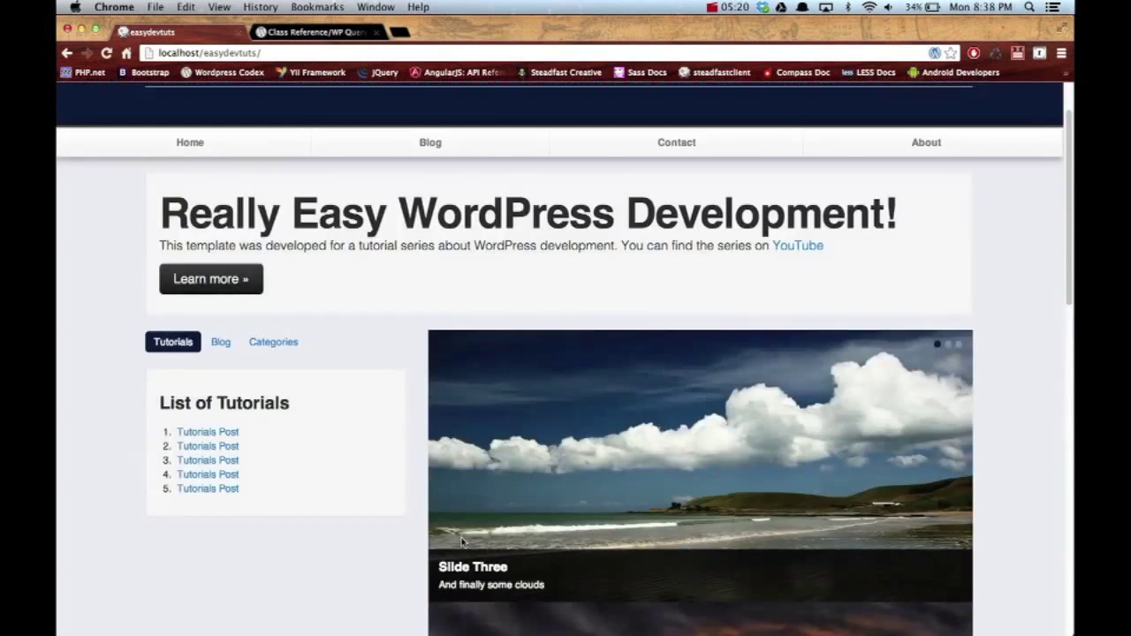
scroll(down, 3)
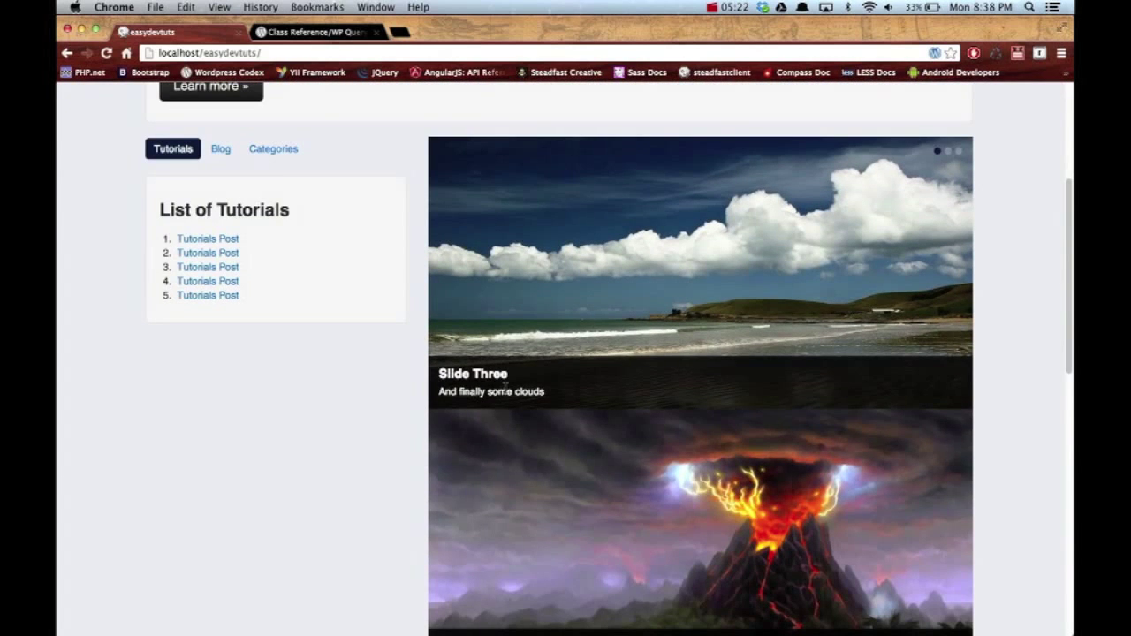